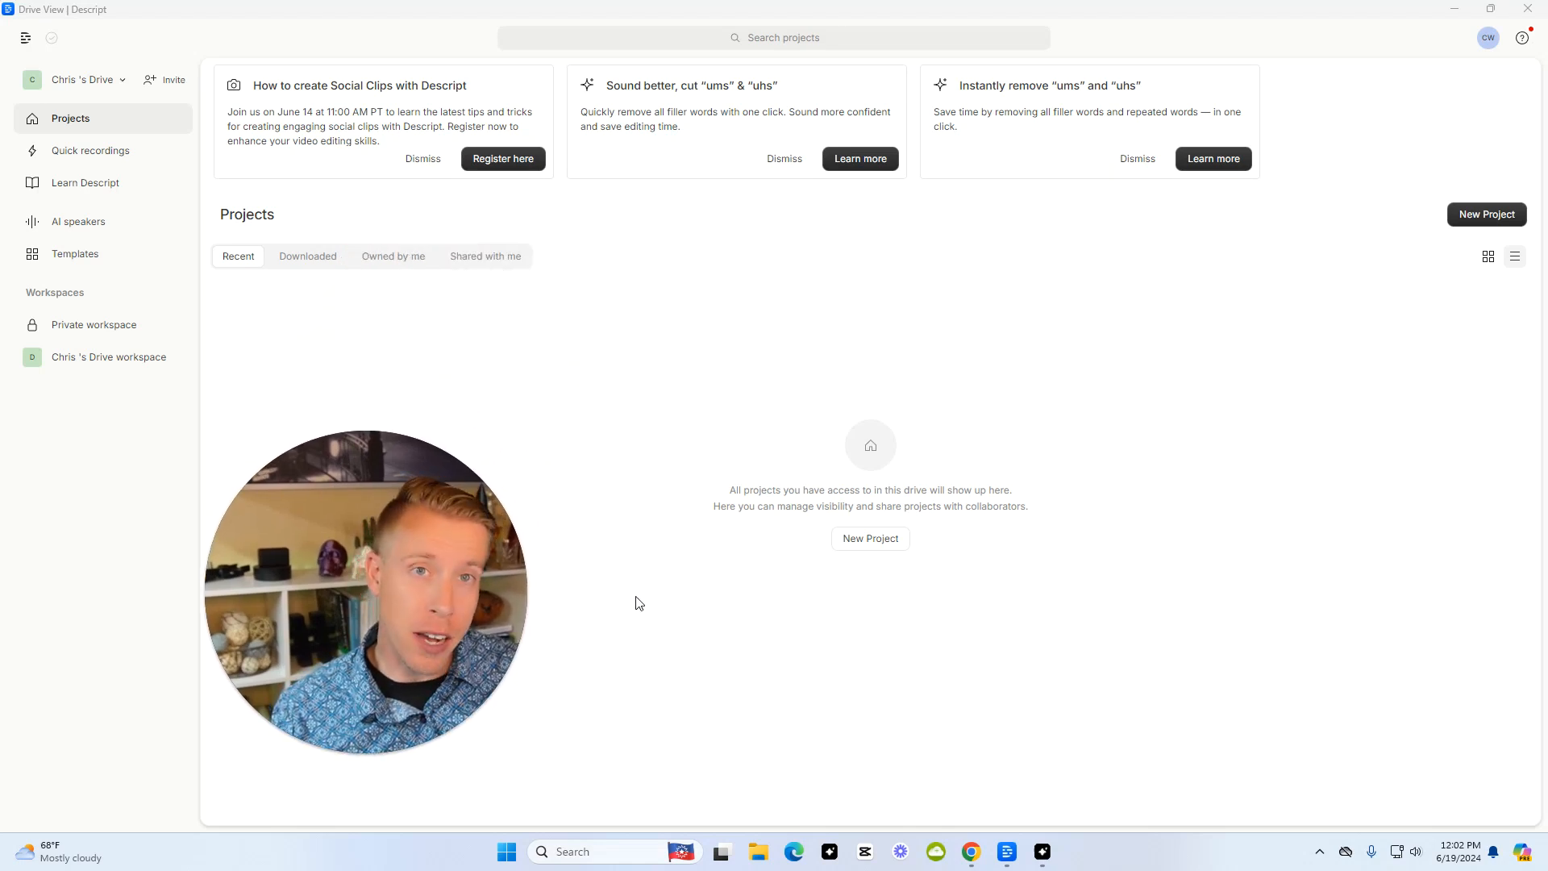
- Create a new, untitled video project from the New Project menu
click(870, 537)
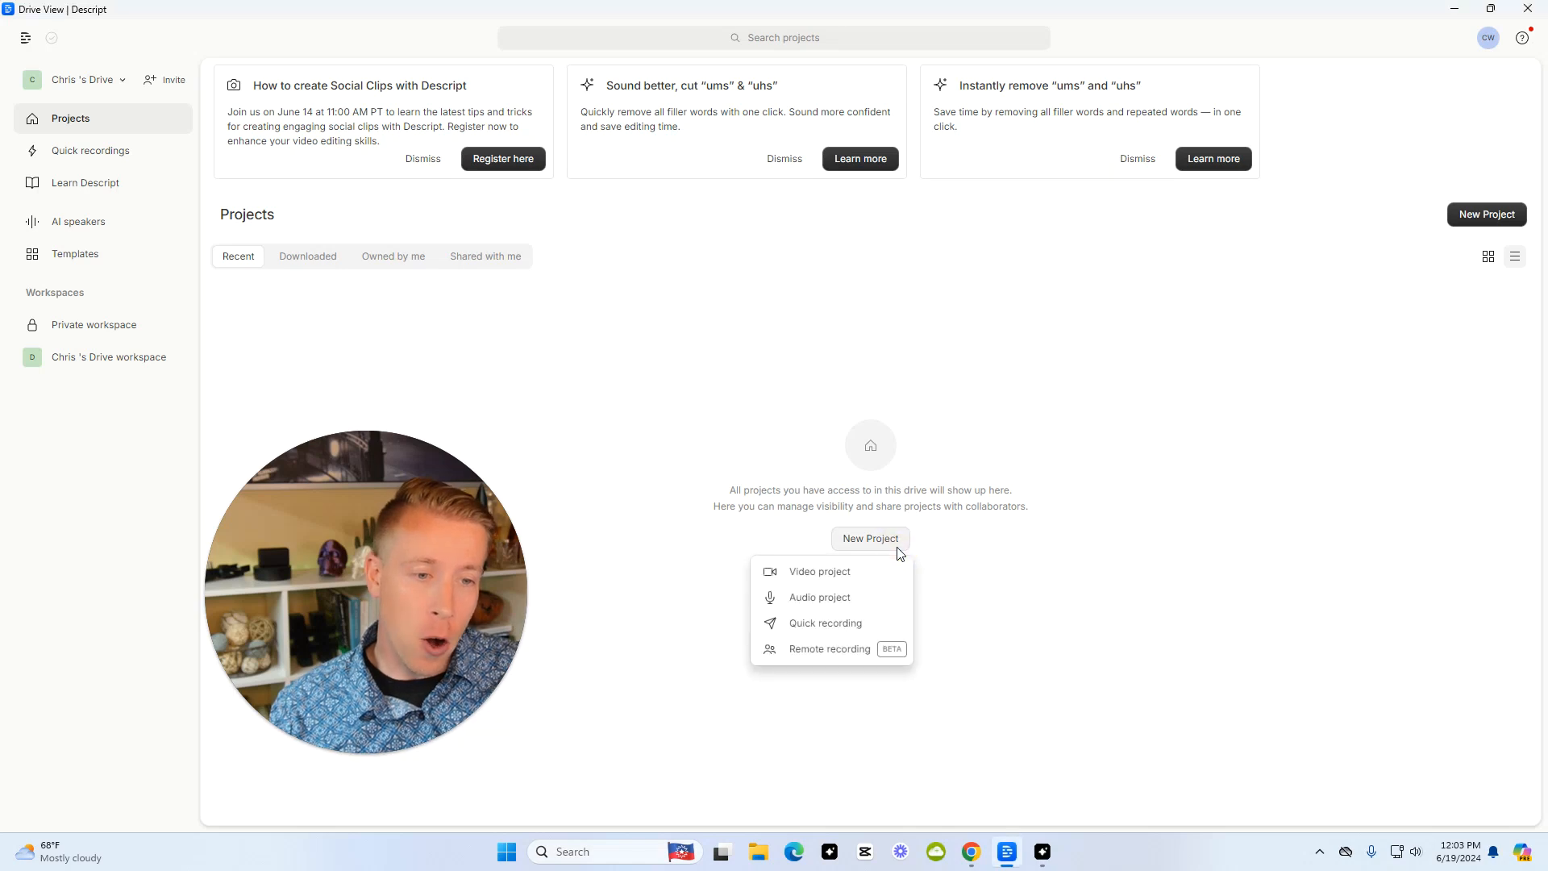
click(818, 571)
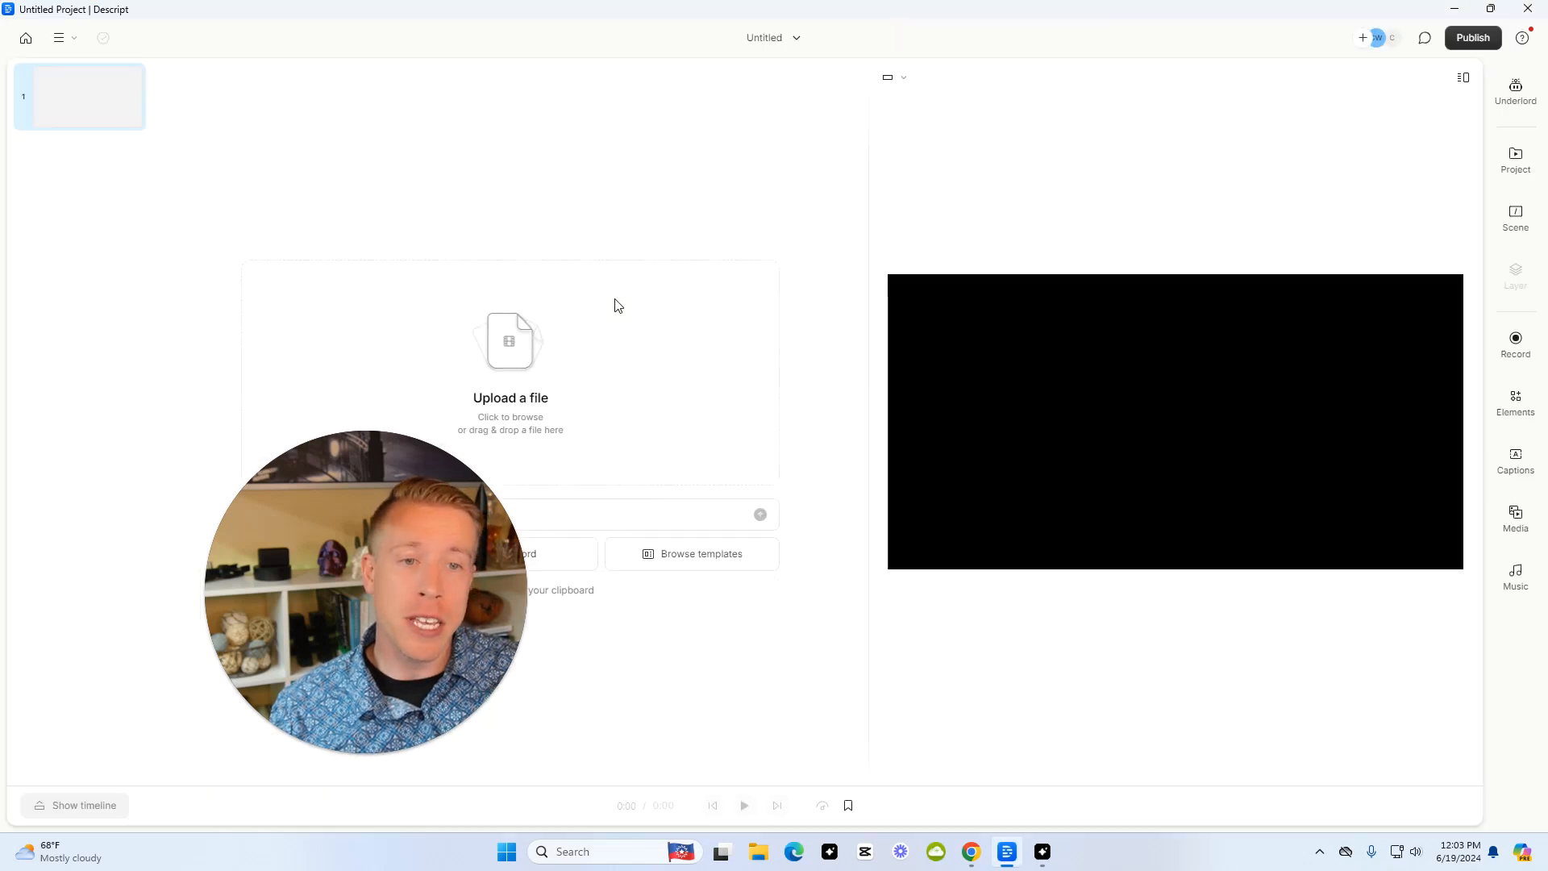
- Upload the talking-head video from Downloads into the project named 'example'
click(511, 340)
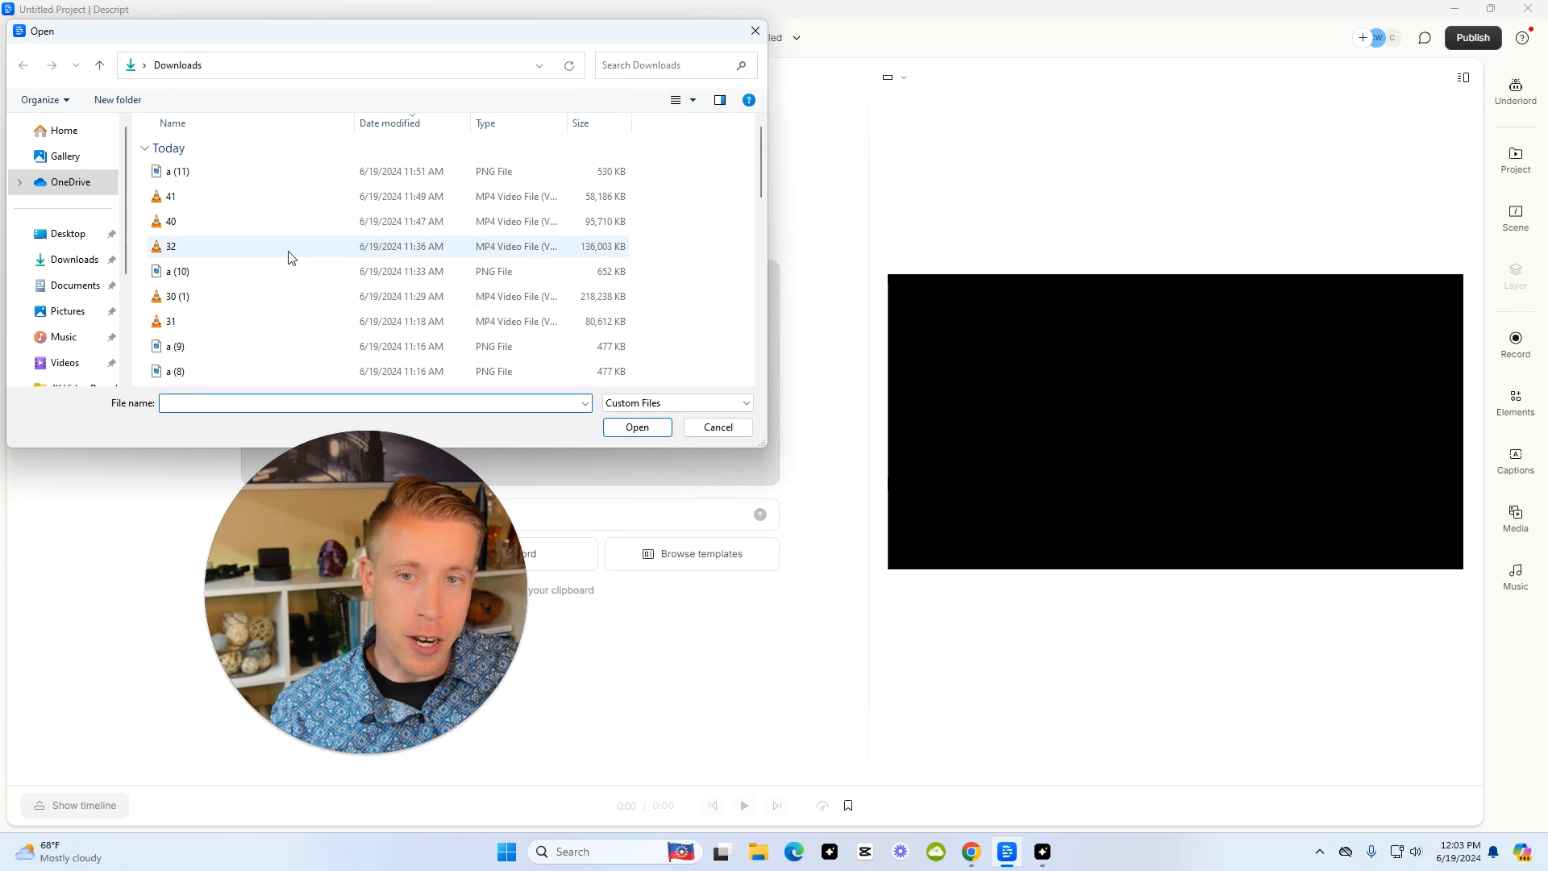
click(637, 426)
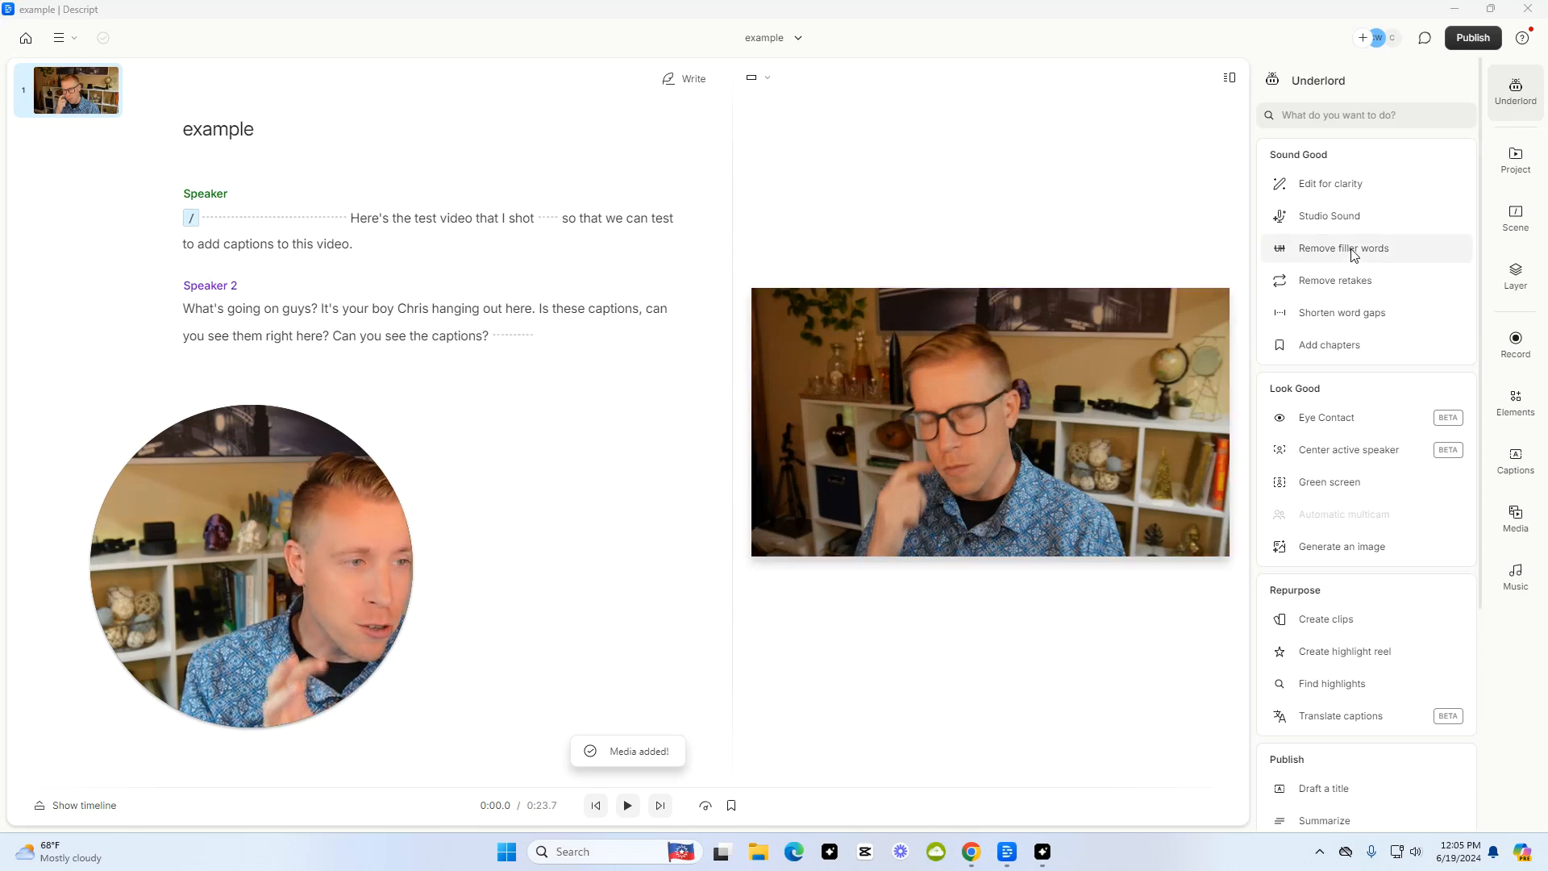
mouse_move(1529, 92)
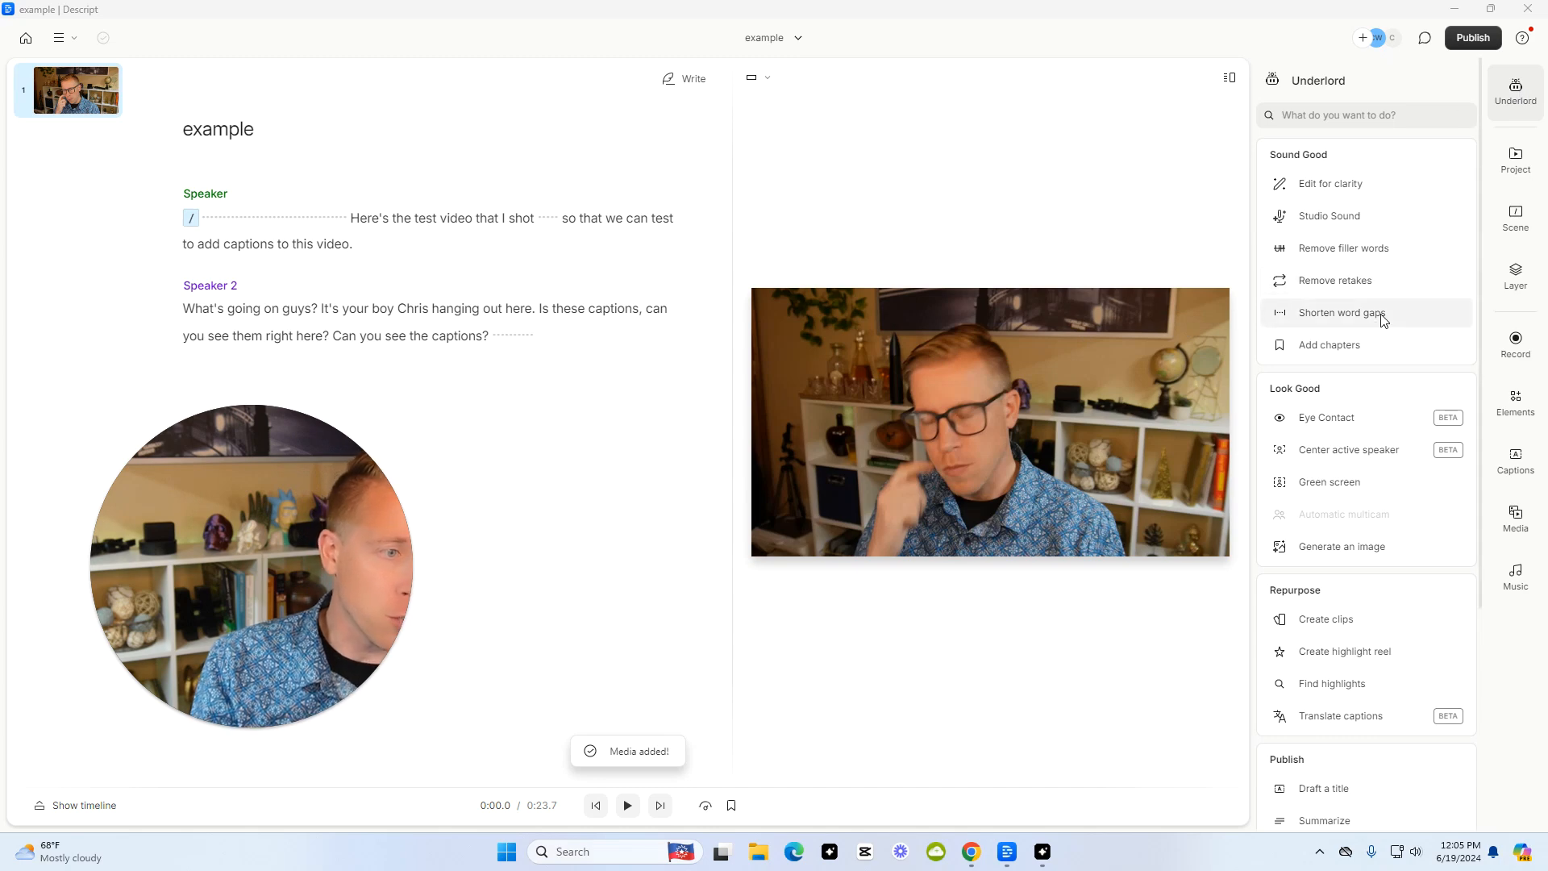
- Shorten all word gaps over one second (23.7 to 15.3 seconds), then search for filler words
click(1342, 313)
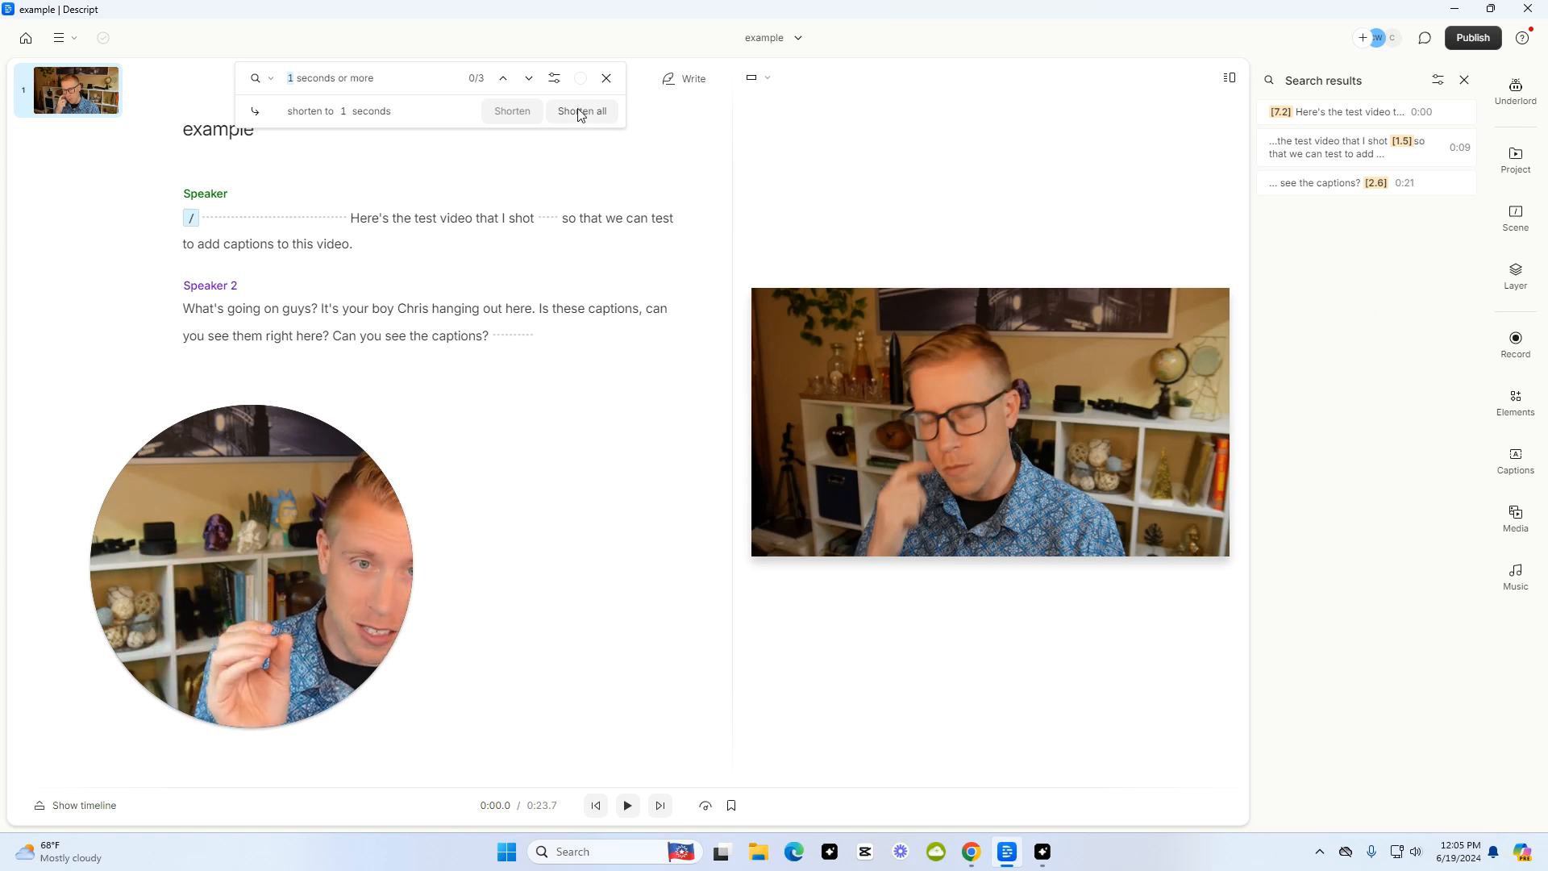
click(581, 110)
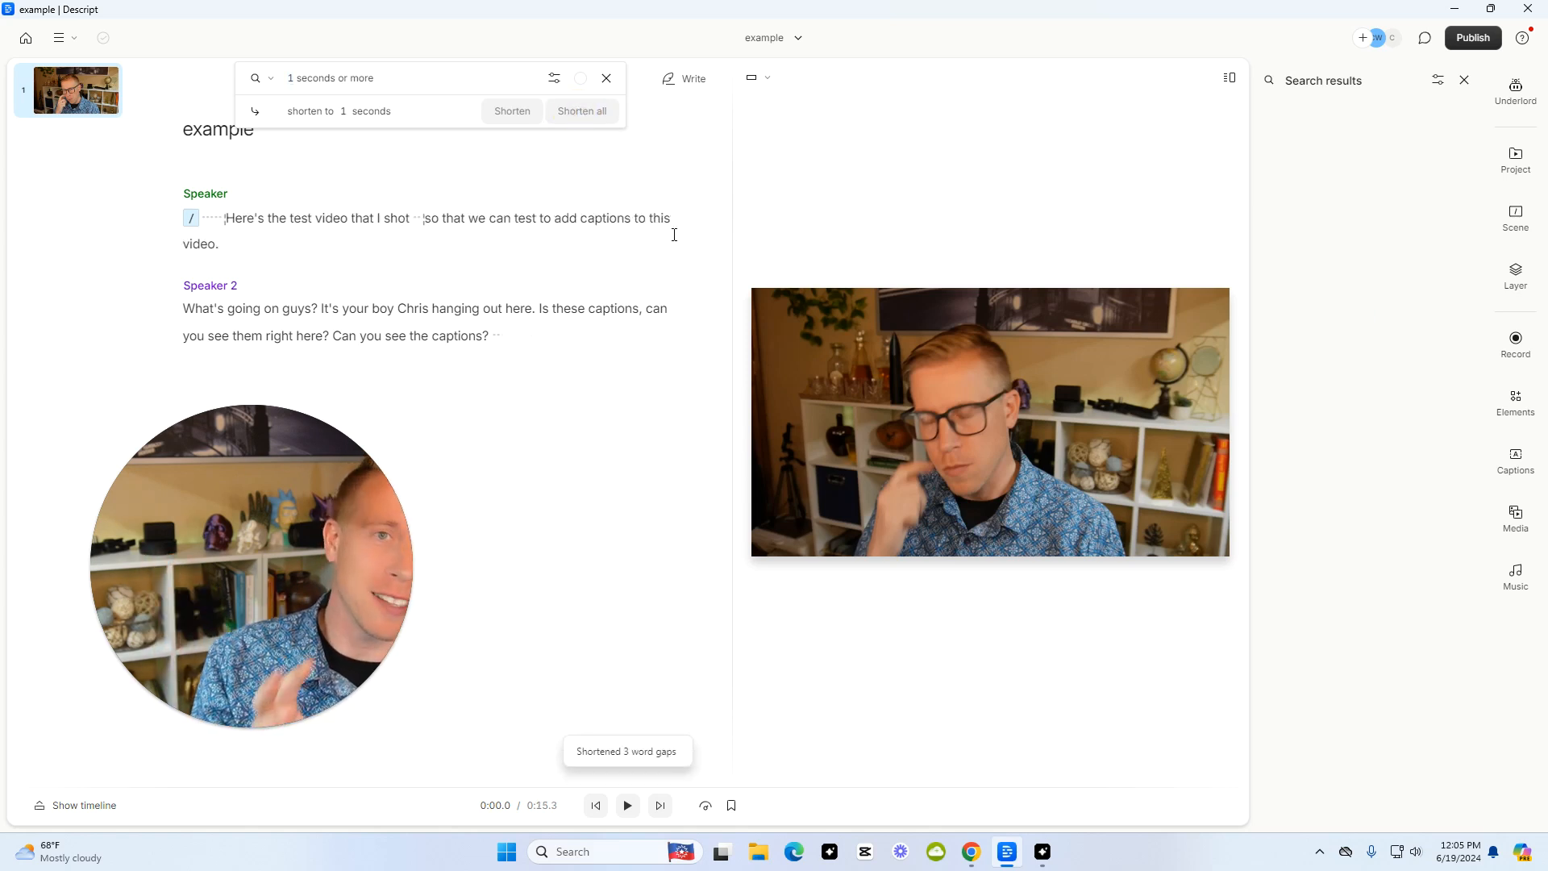
click(1515, 89)
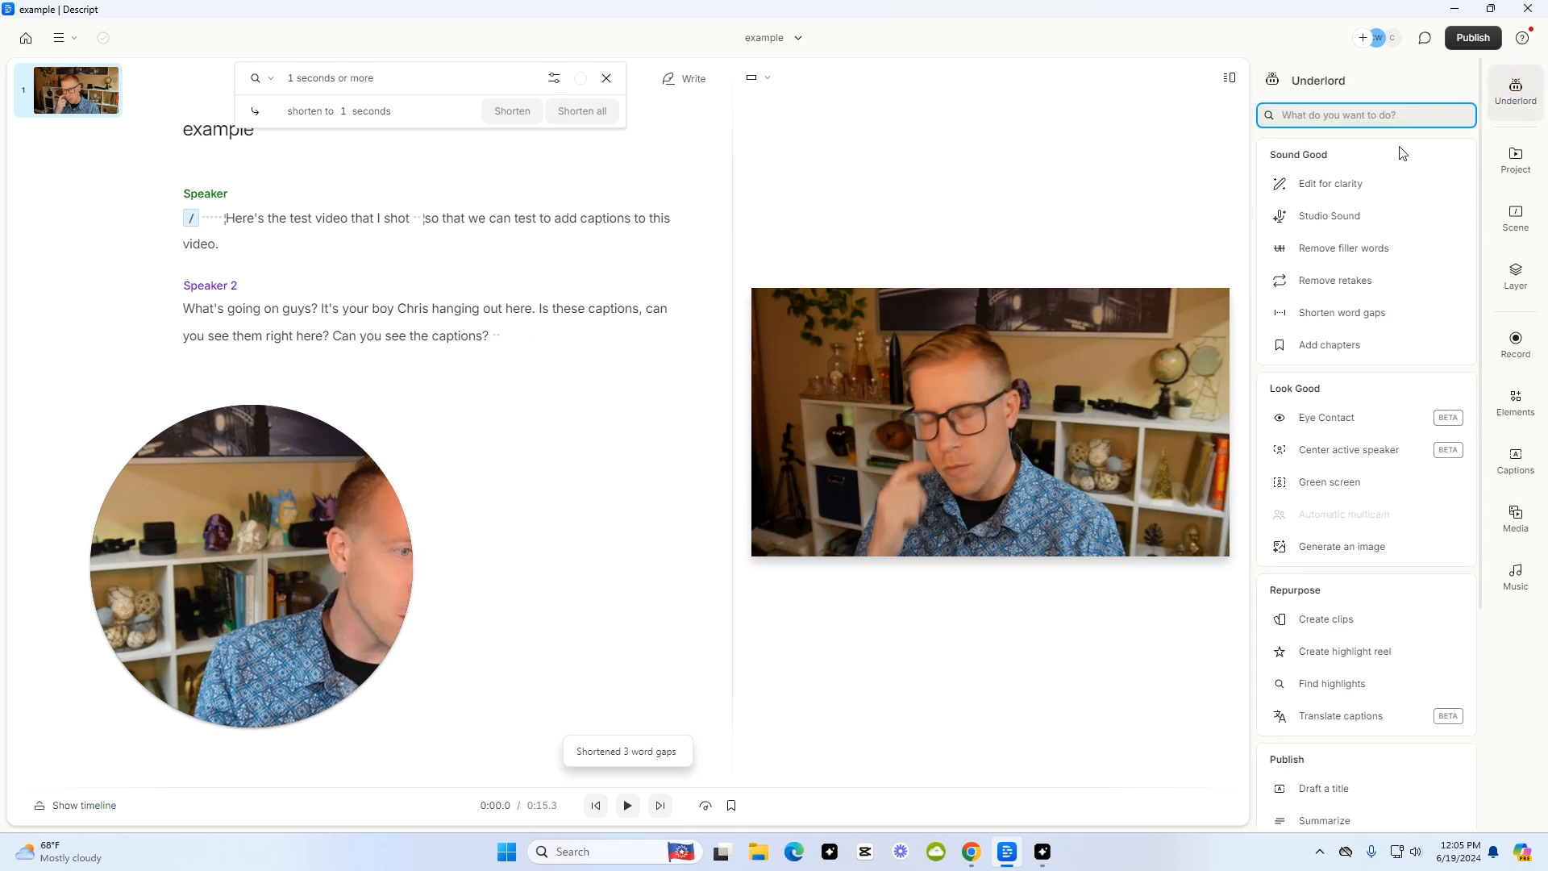
mouse_move(1343, 247)
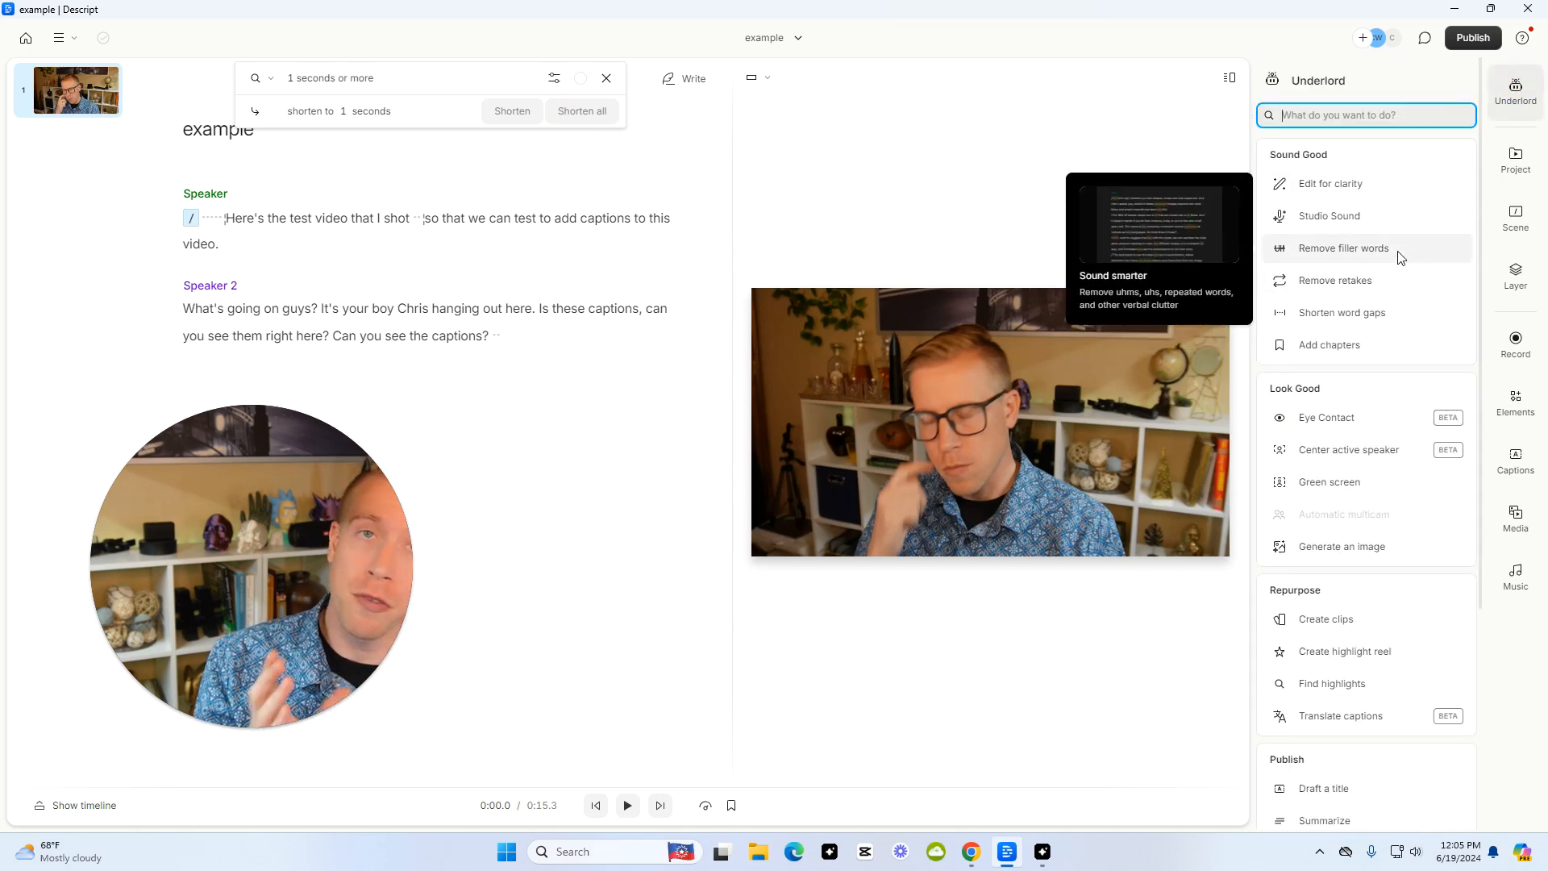
click(1343, 248)
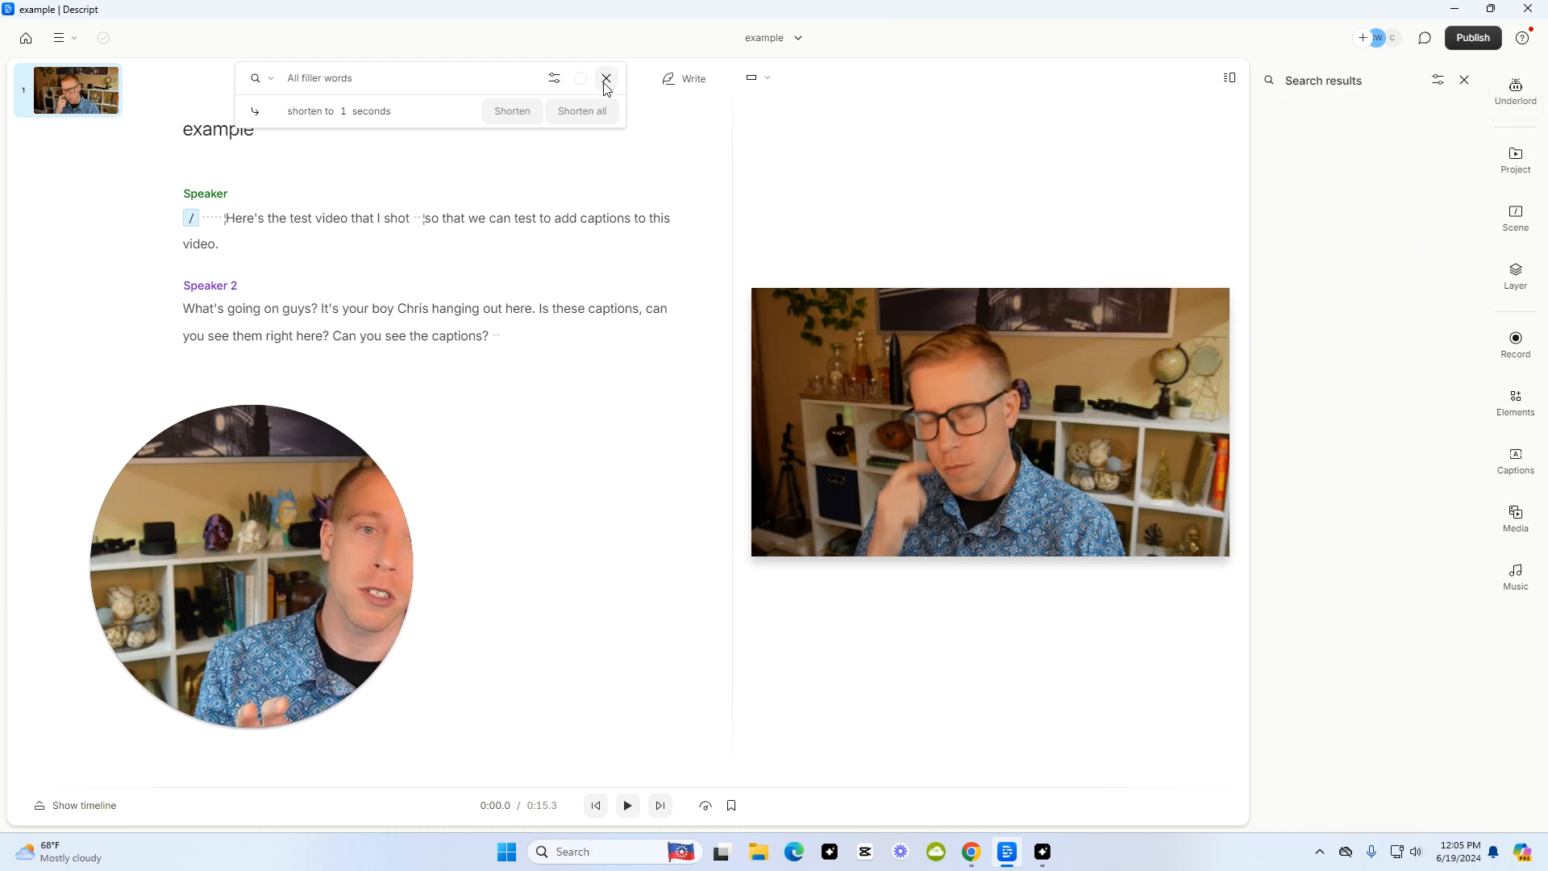
- Close the filler-word search and apply Studio Sound to the example video's audio
click(606, 78)
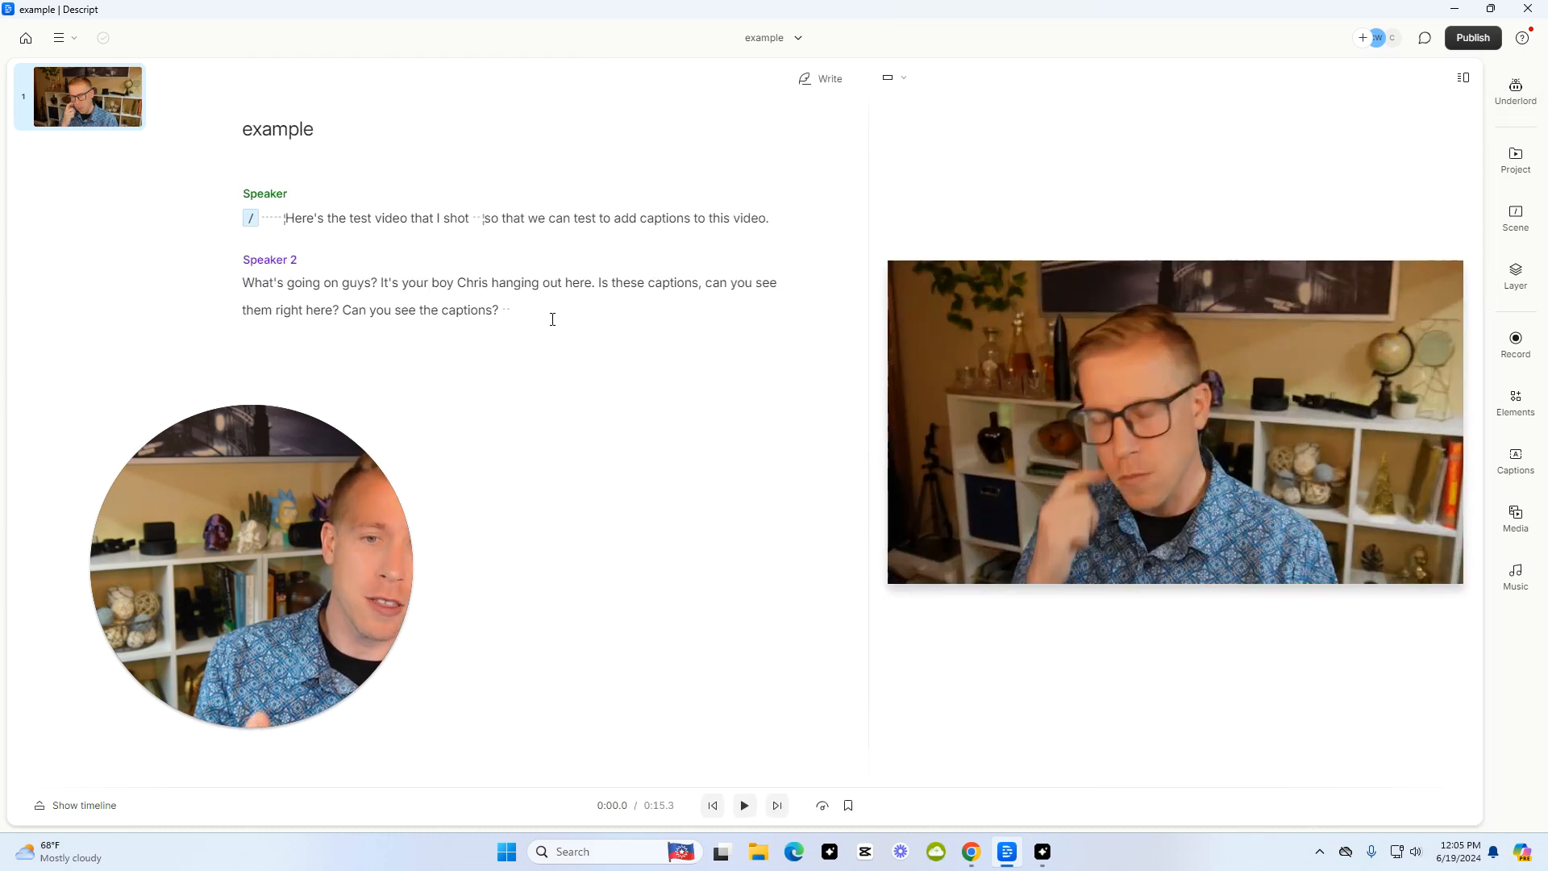
click(1514, 91)
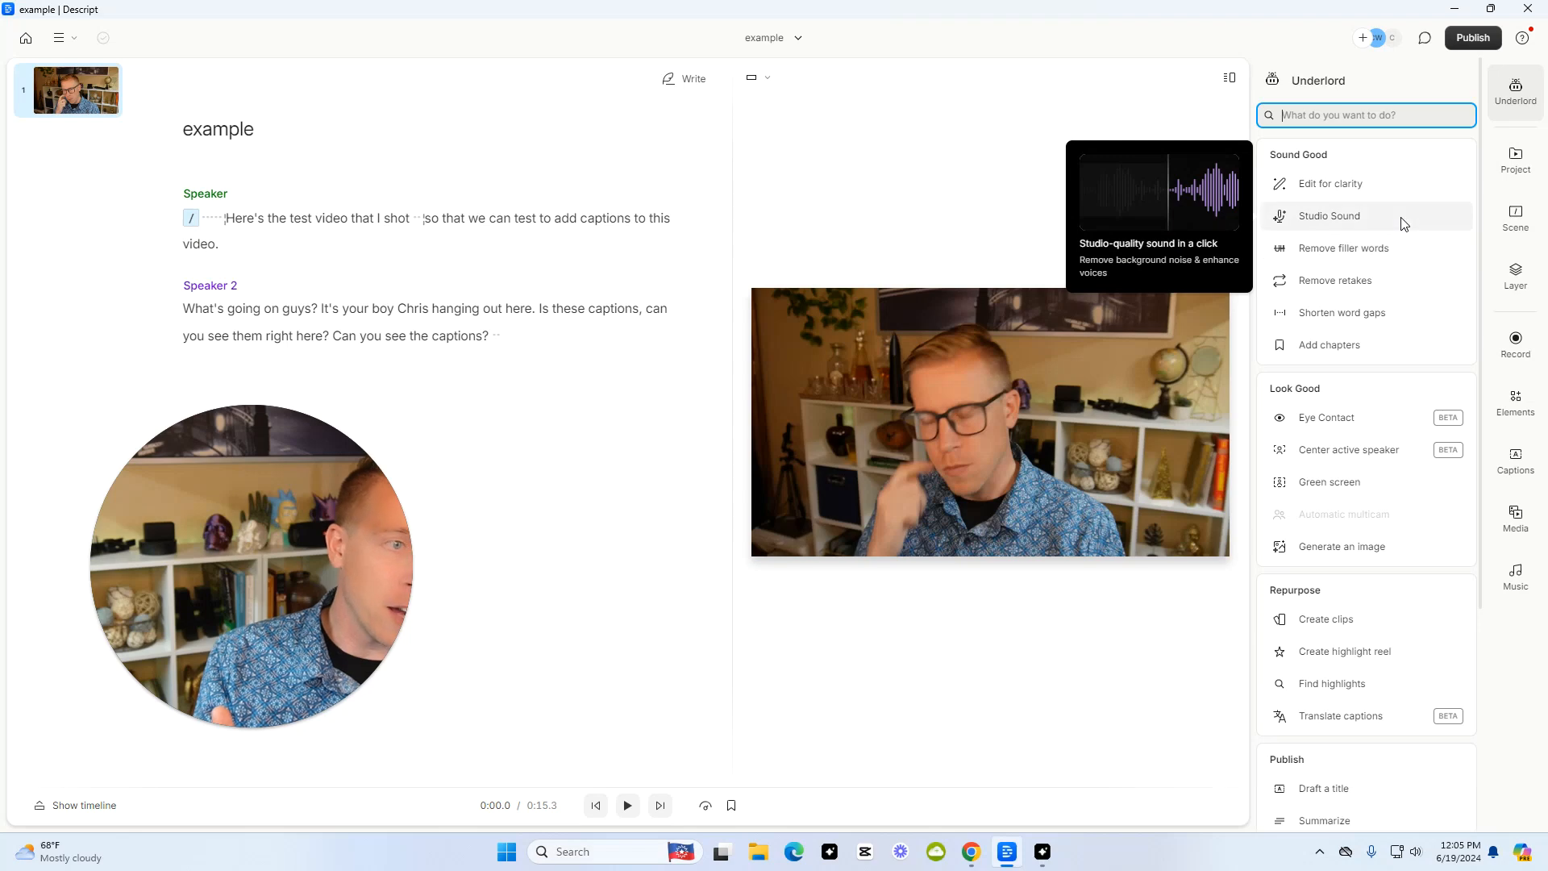
click(1329, 216)
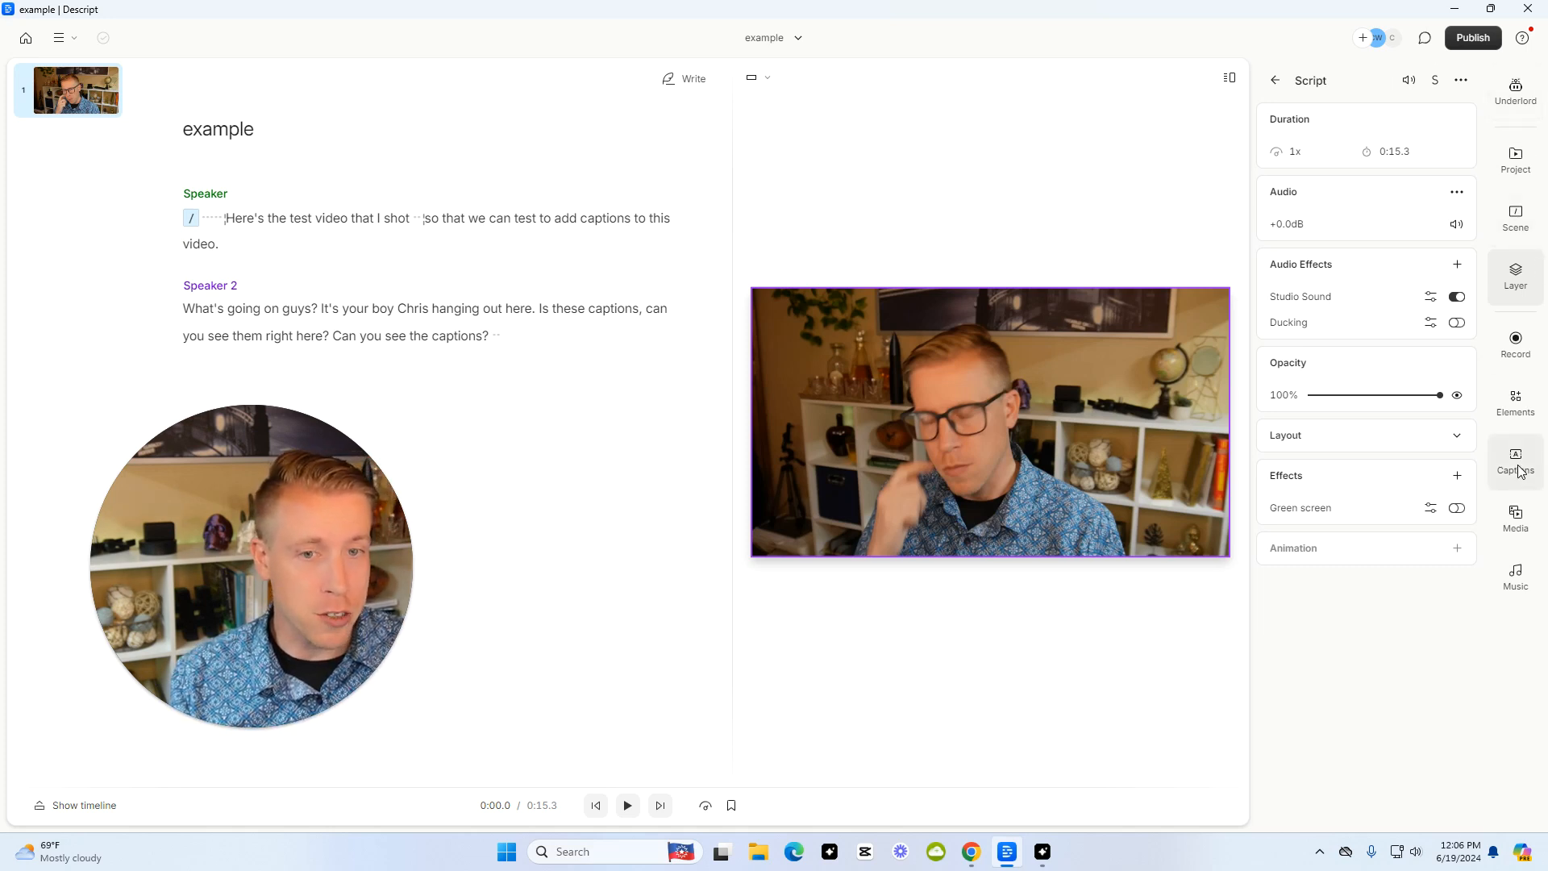
- Apply the Bold: Yellow highlight caption style and play then pause the preview
click(1515, 461)
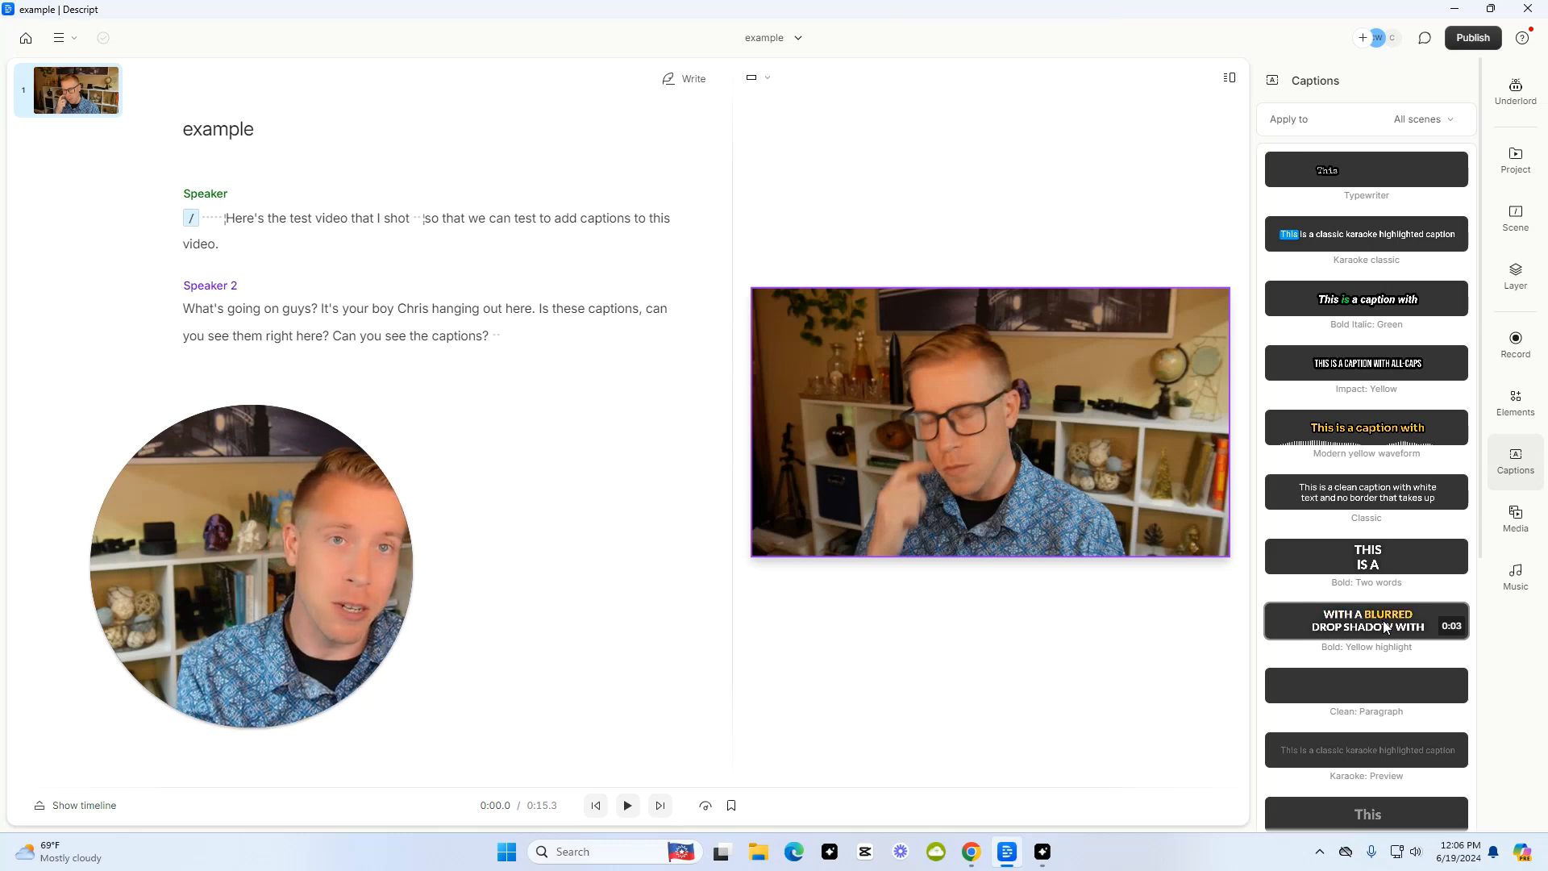
click(1365, 620)
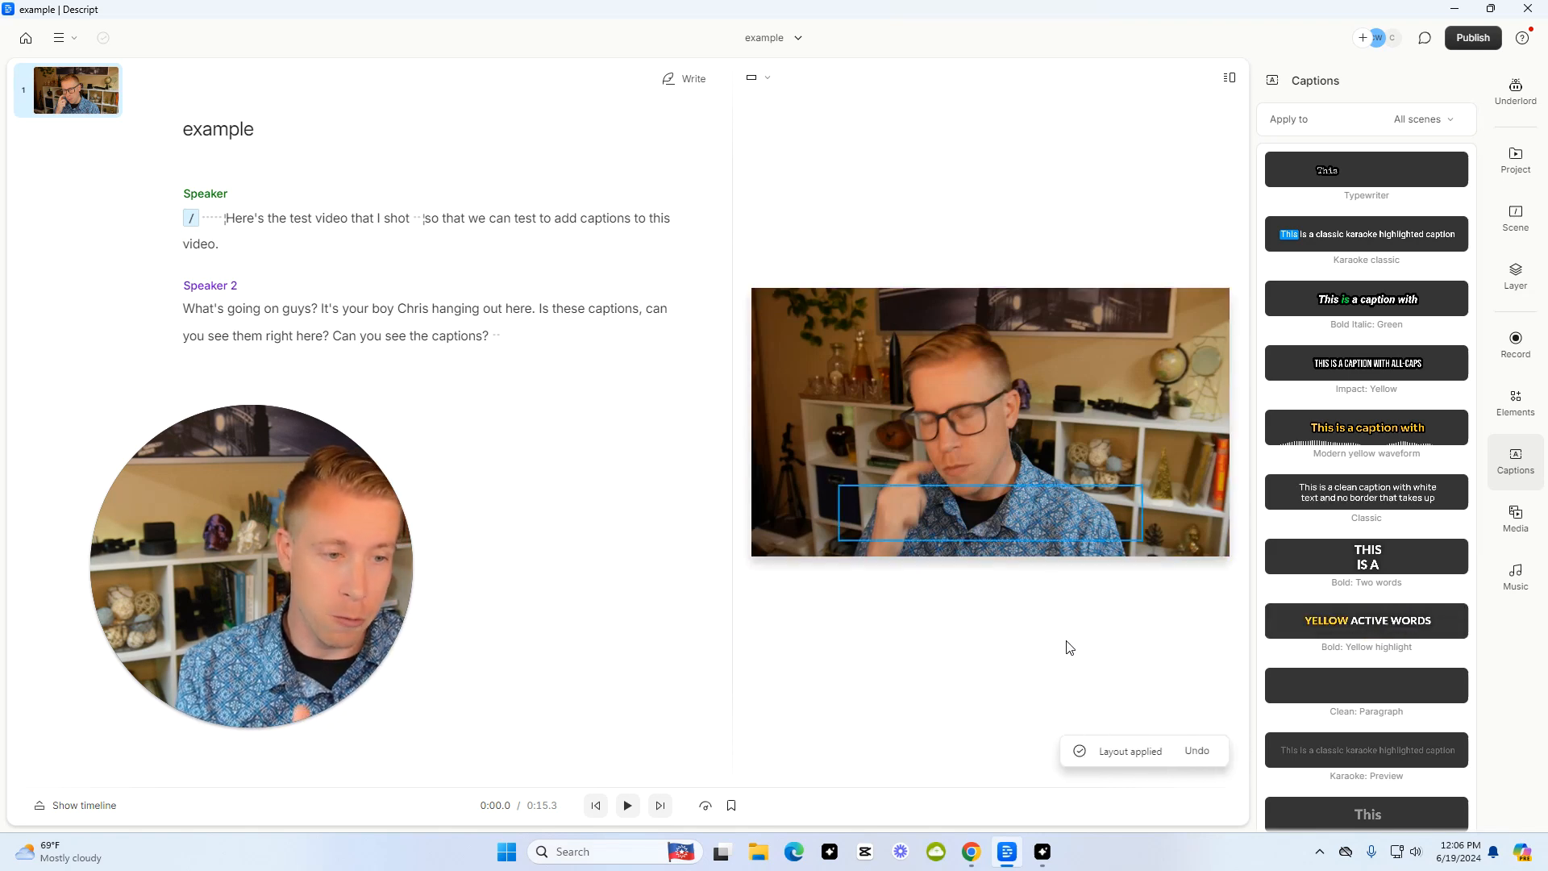
click(628, 804)
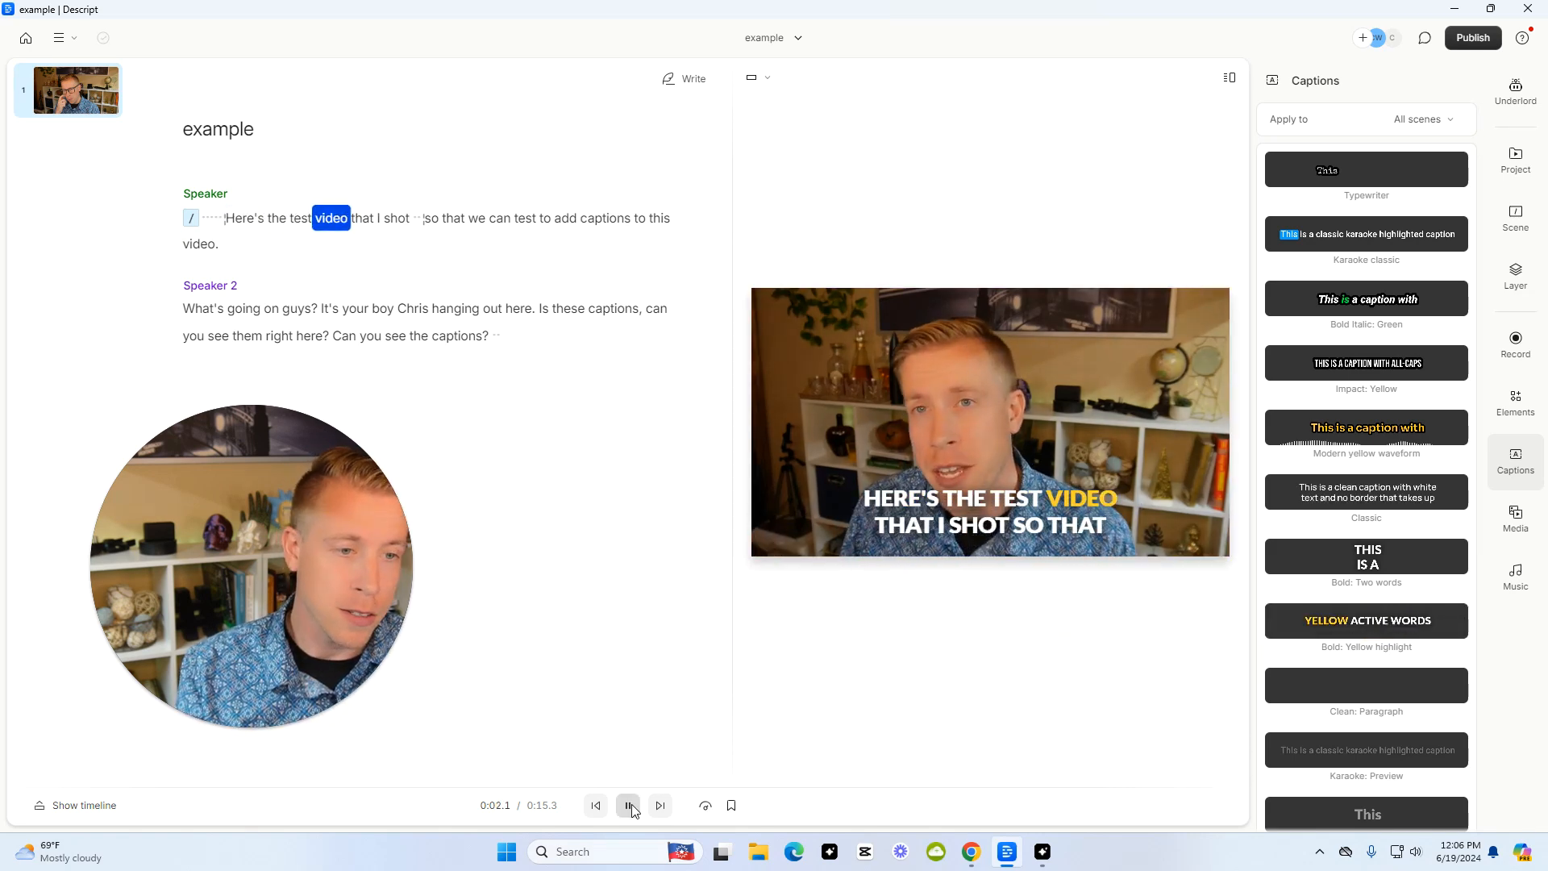
click(628, 805)
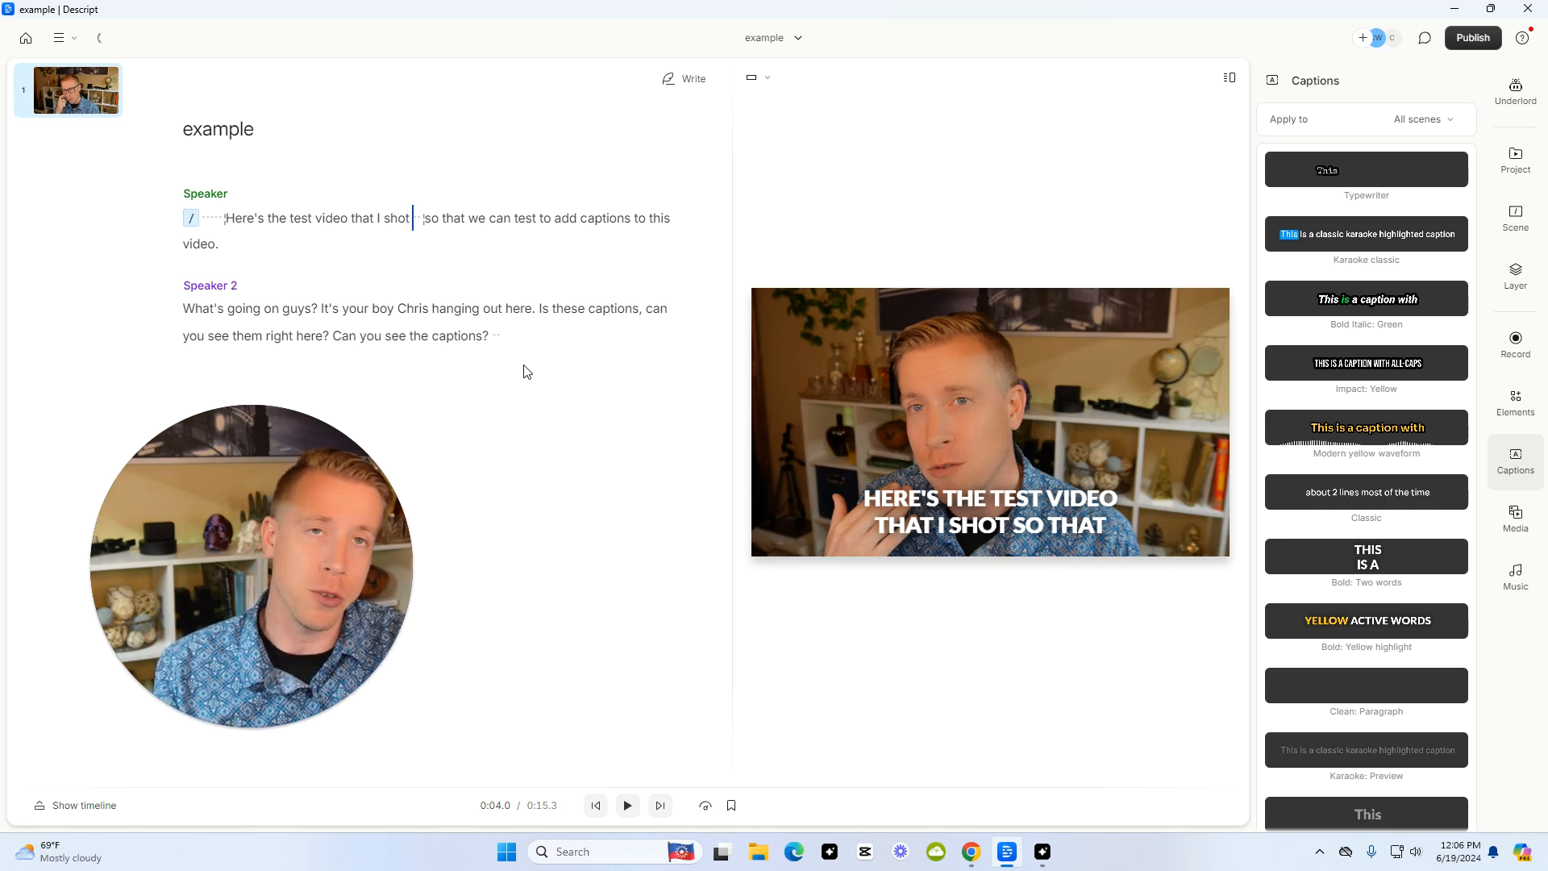
click(1514, 92)
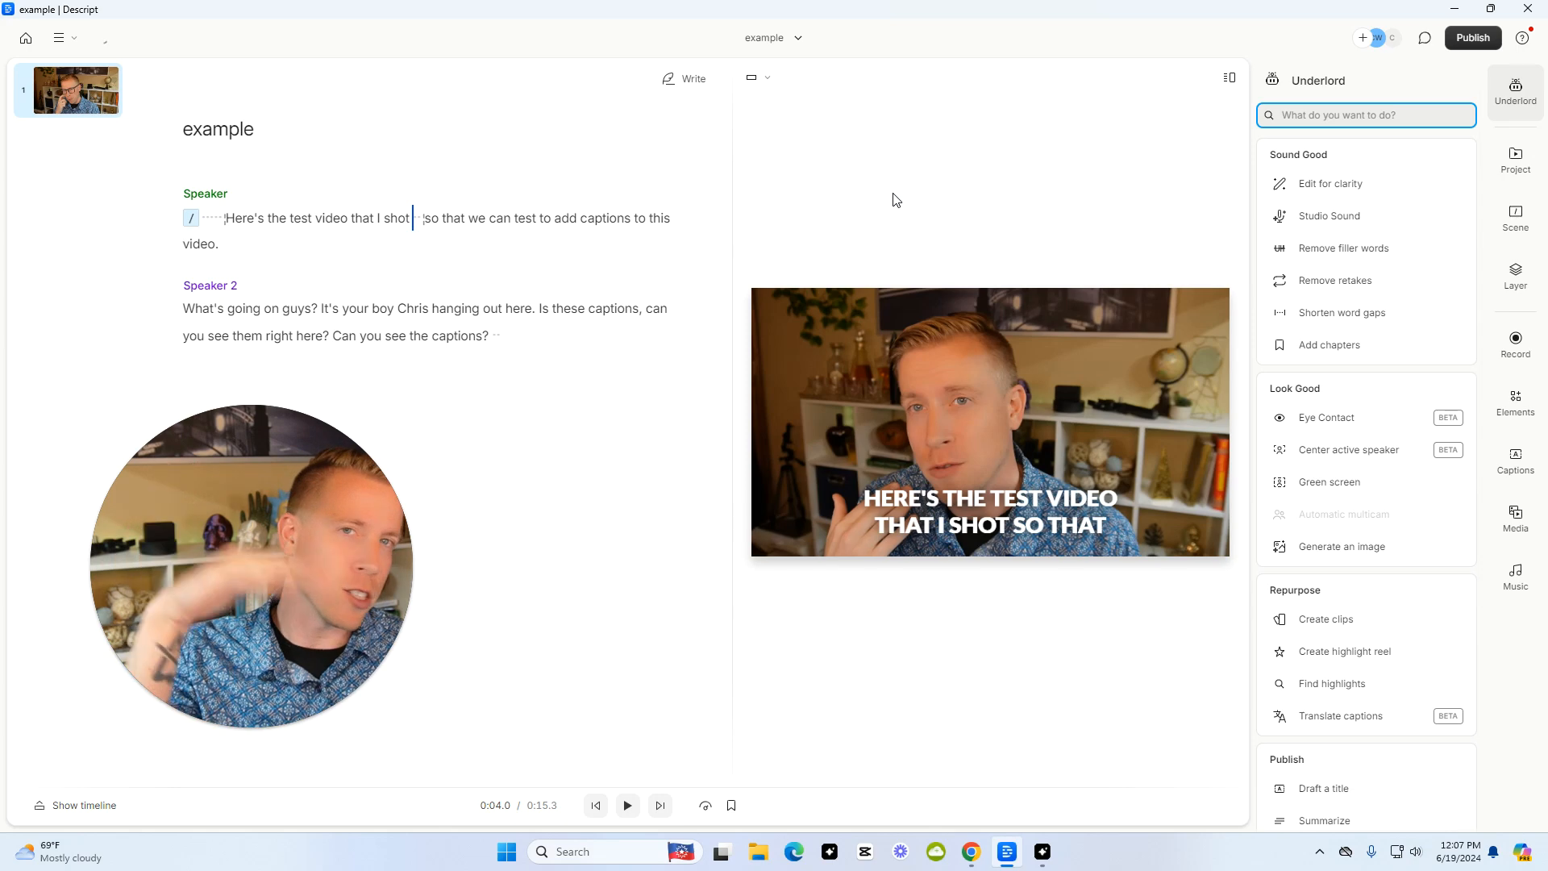
mouse_move(1358, 220)
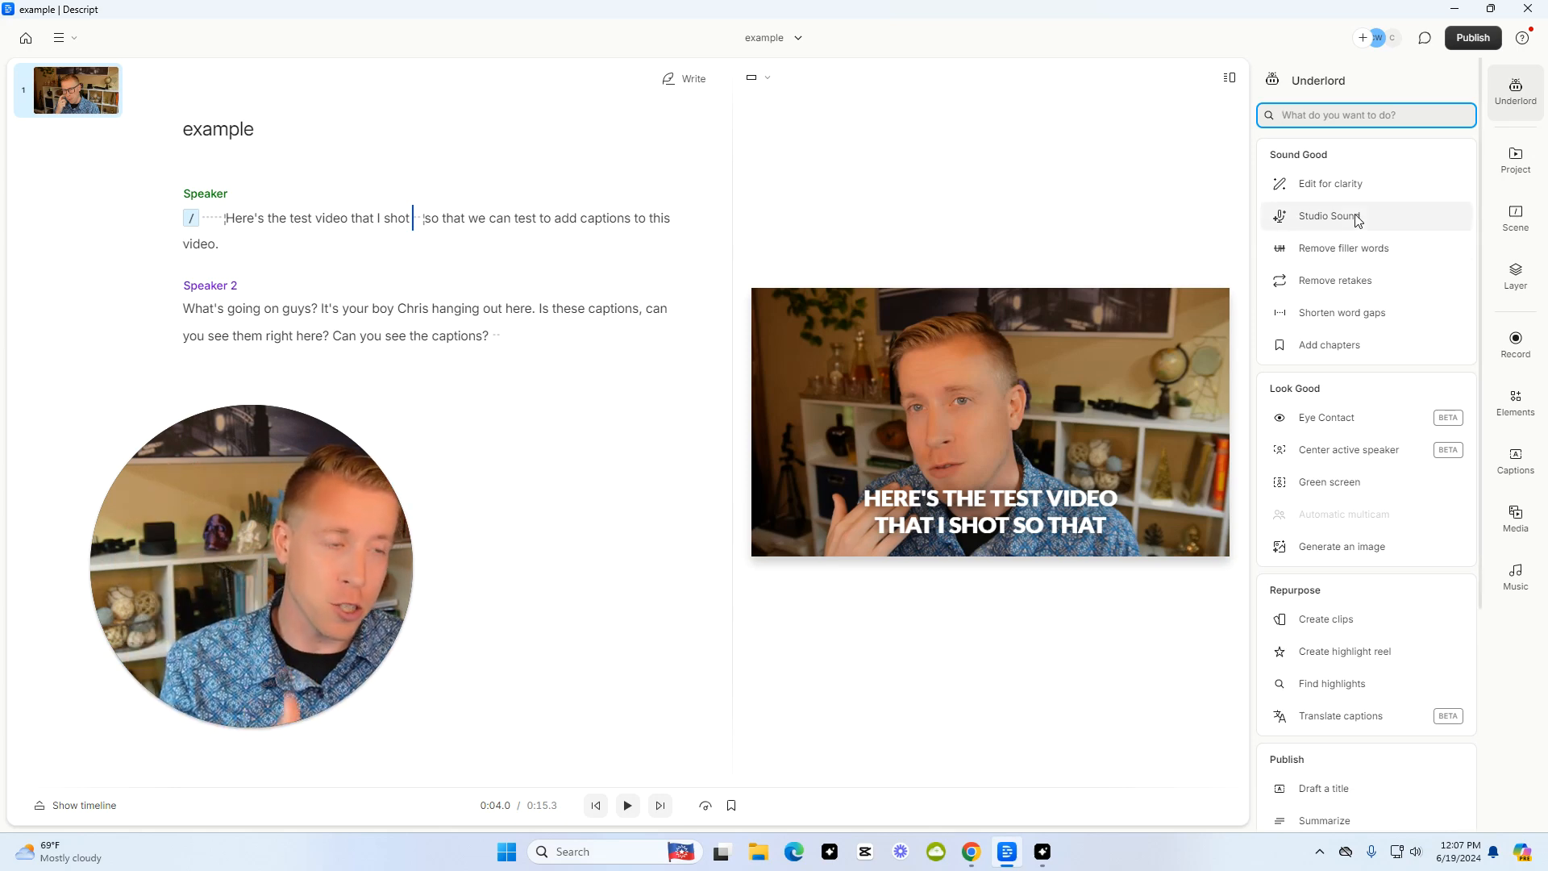
mouse_move(1328, 215)
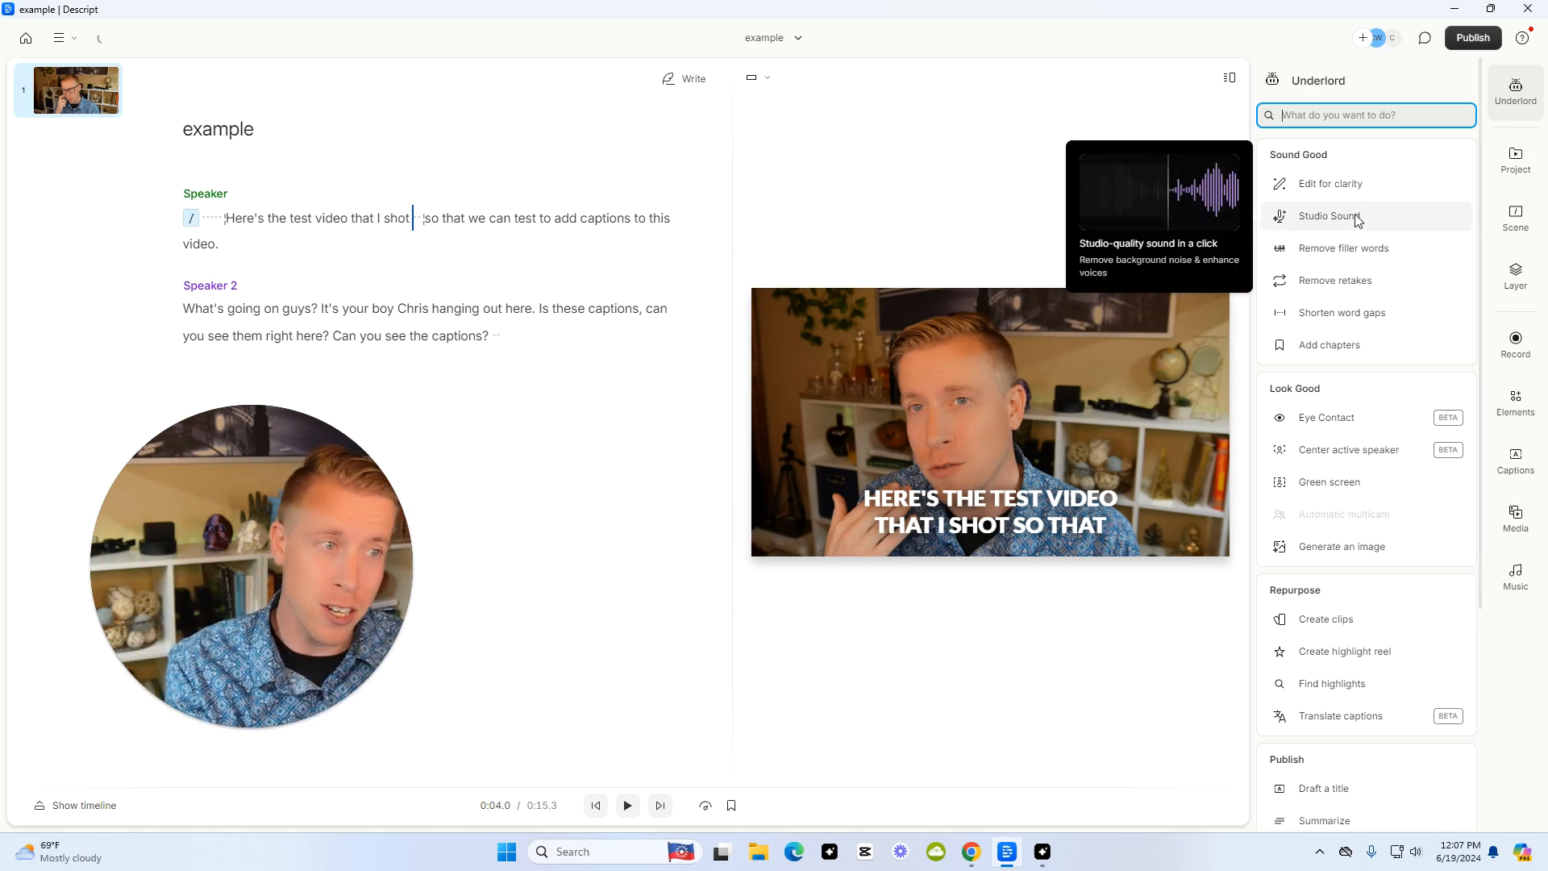
click(1328, 216)
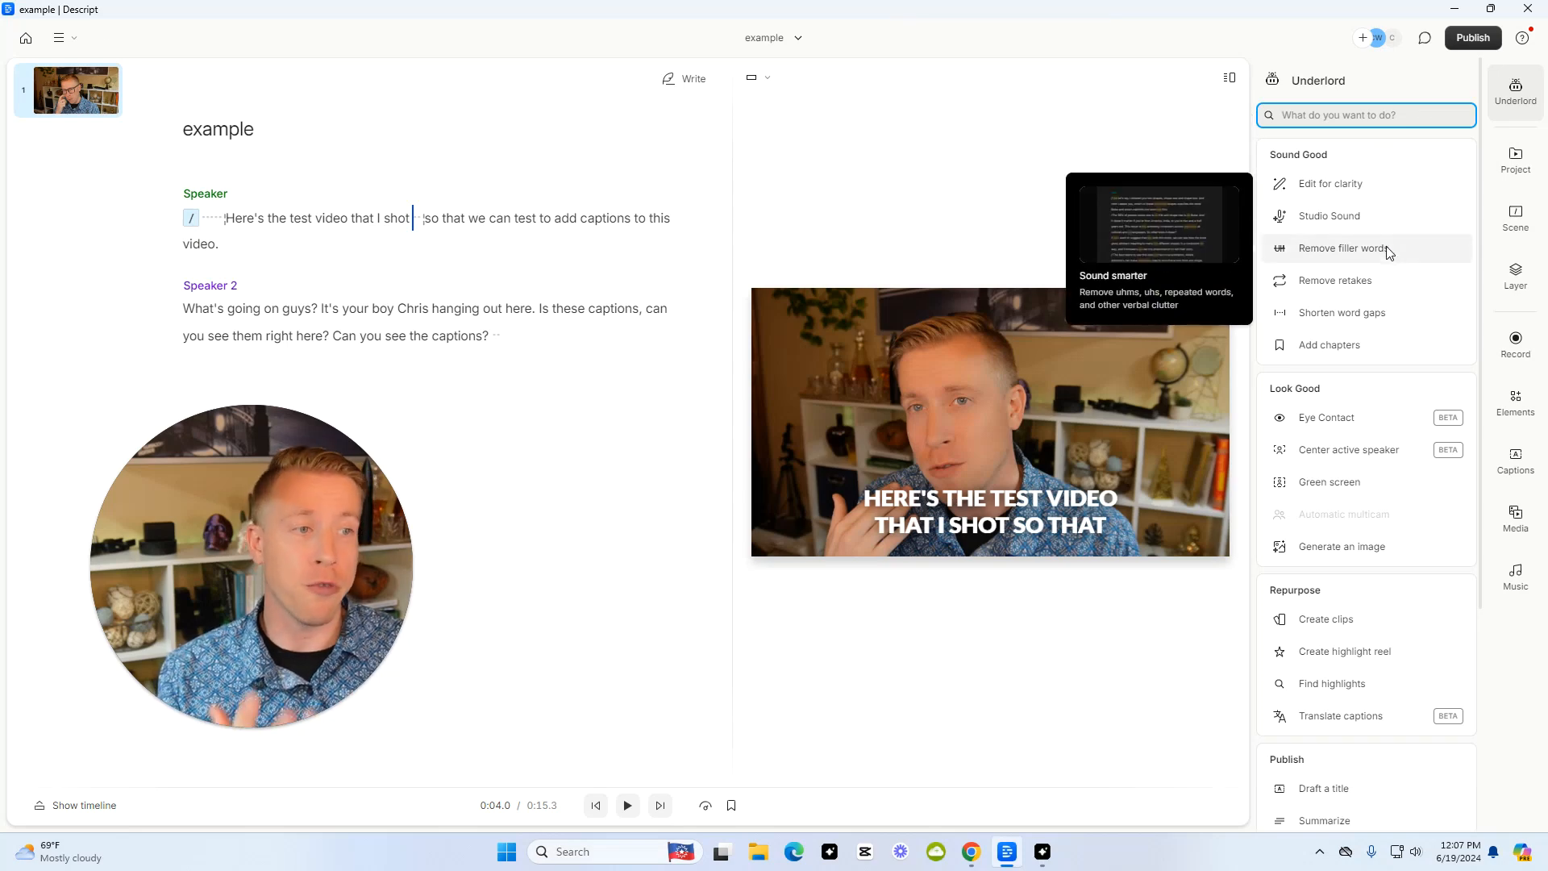
mouse_move(1384, 319)
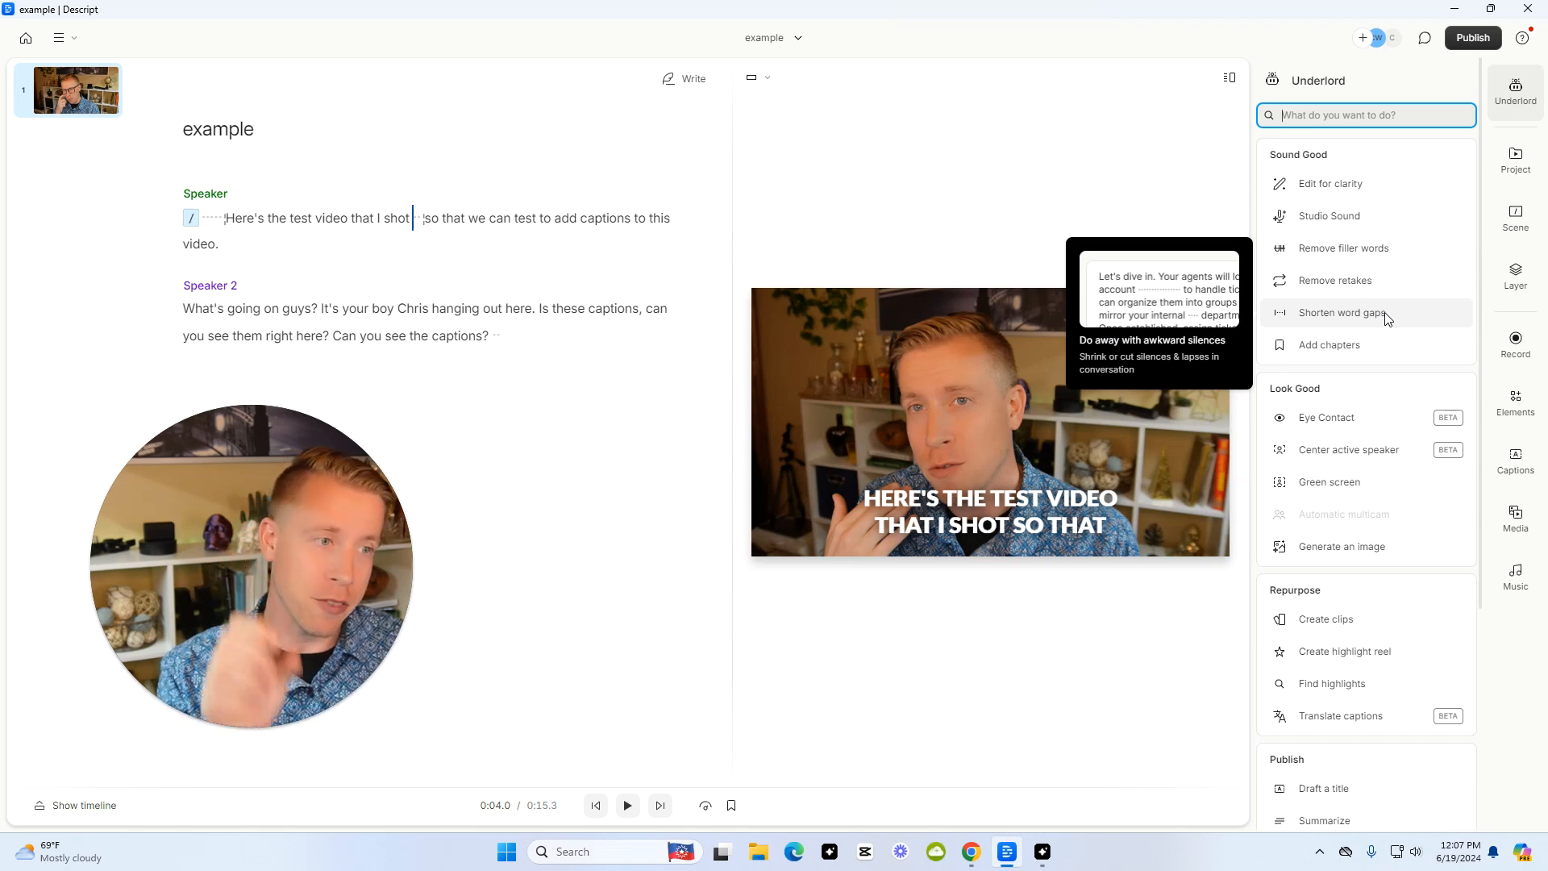
mouse_move(1329, 344)
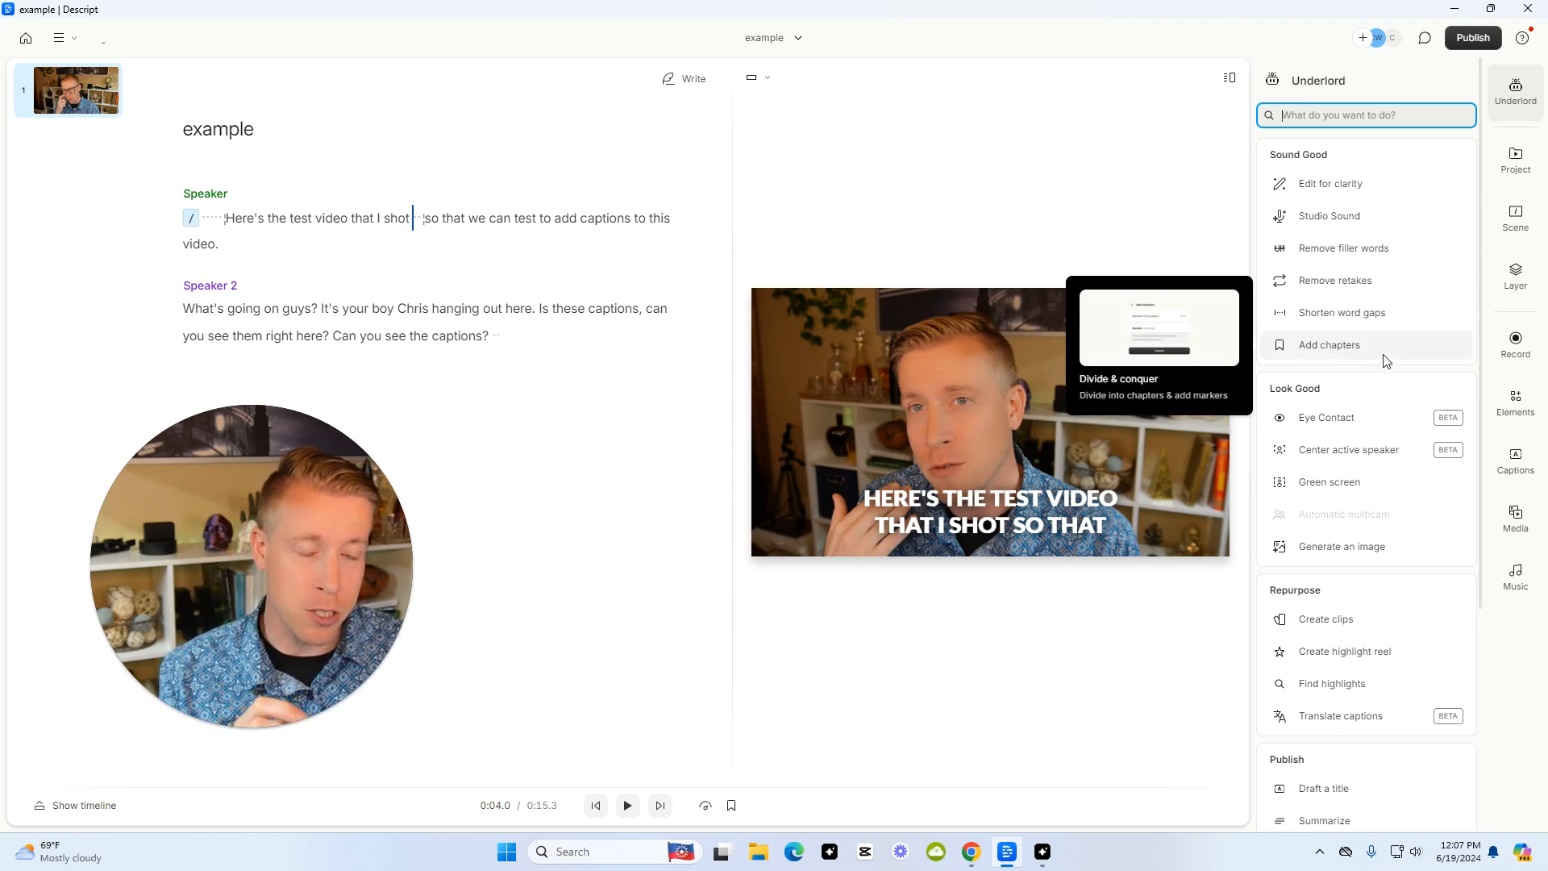
mouse_move(1354, 418)
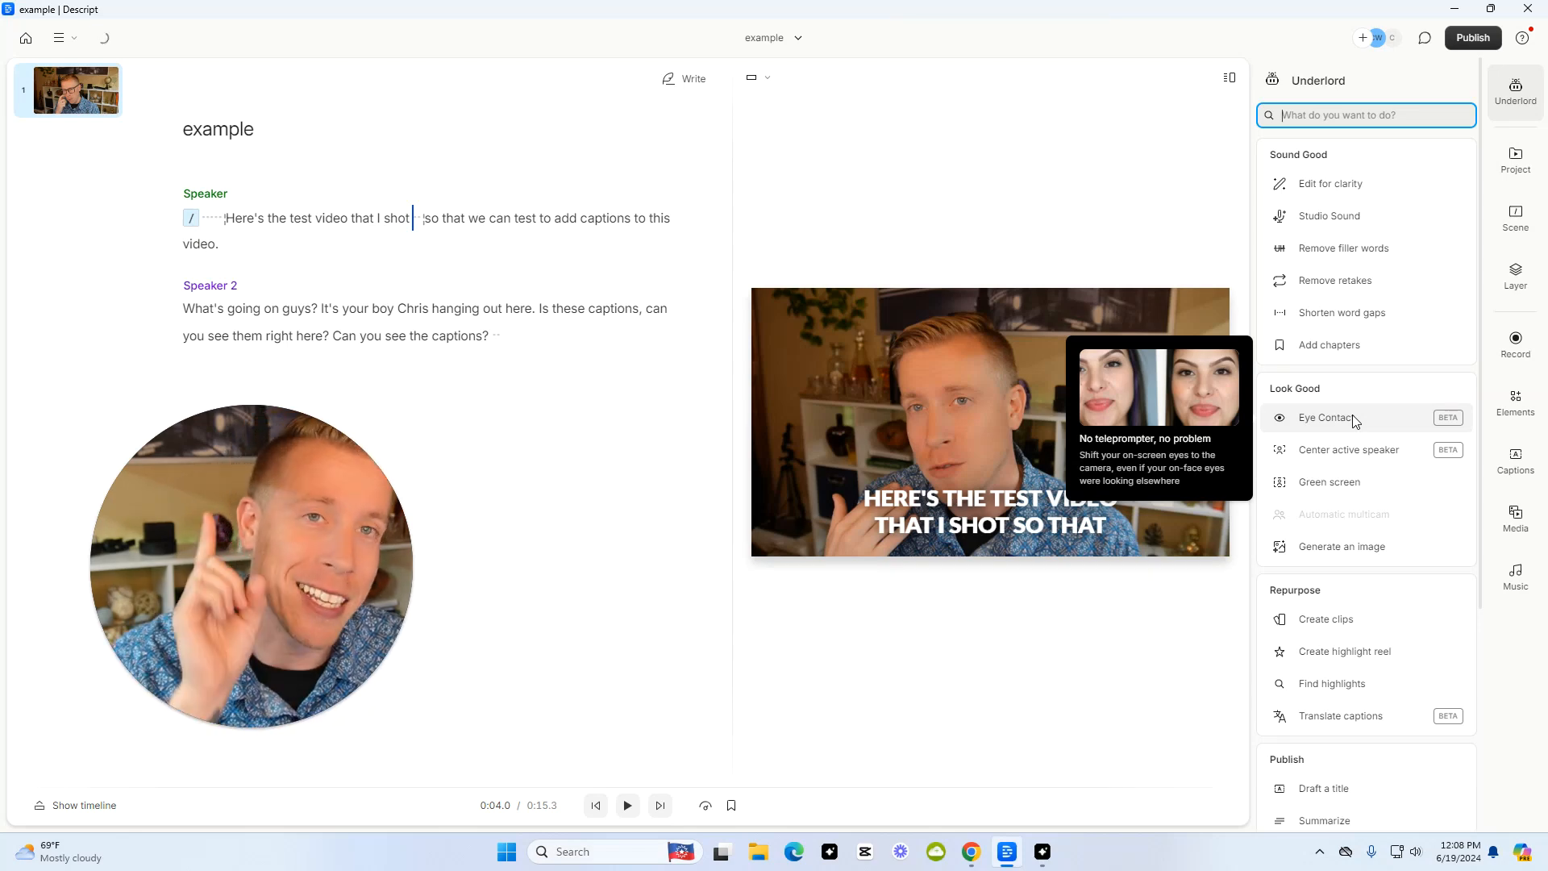
mouse_move(1136, 194)
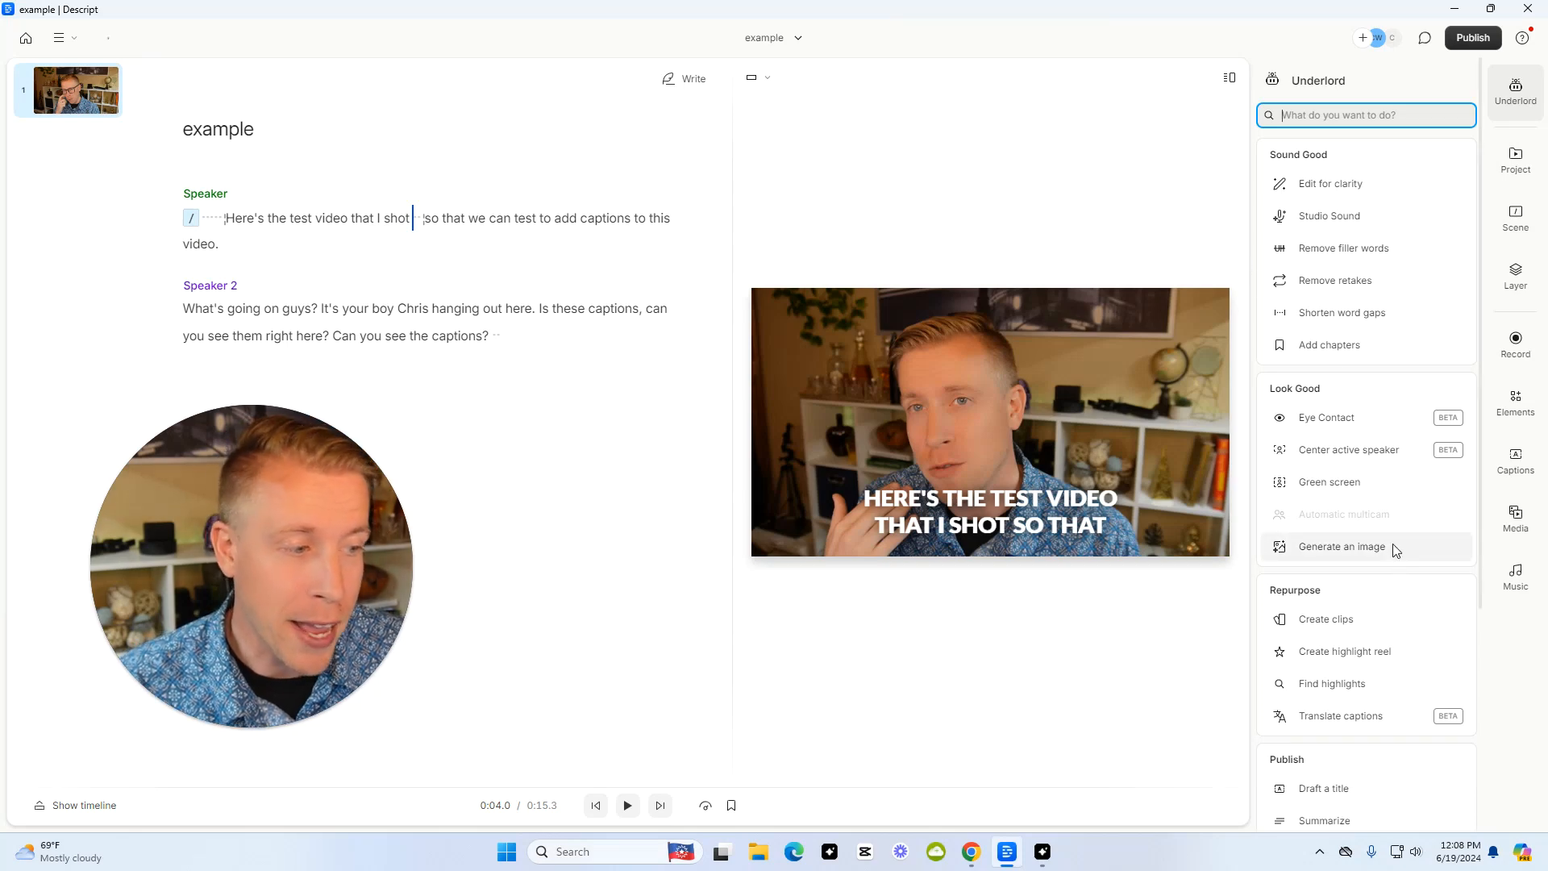
mouse_move(1328, 482)
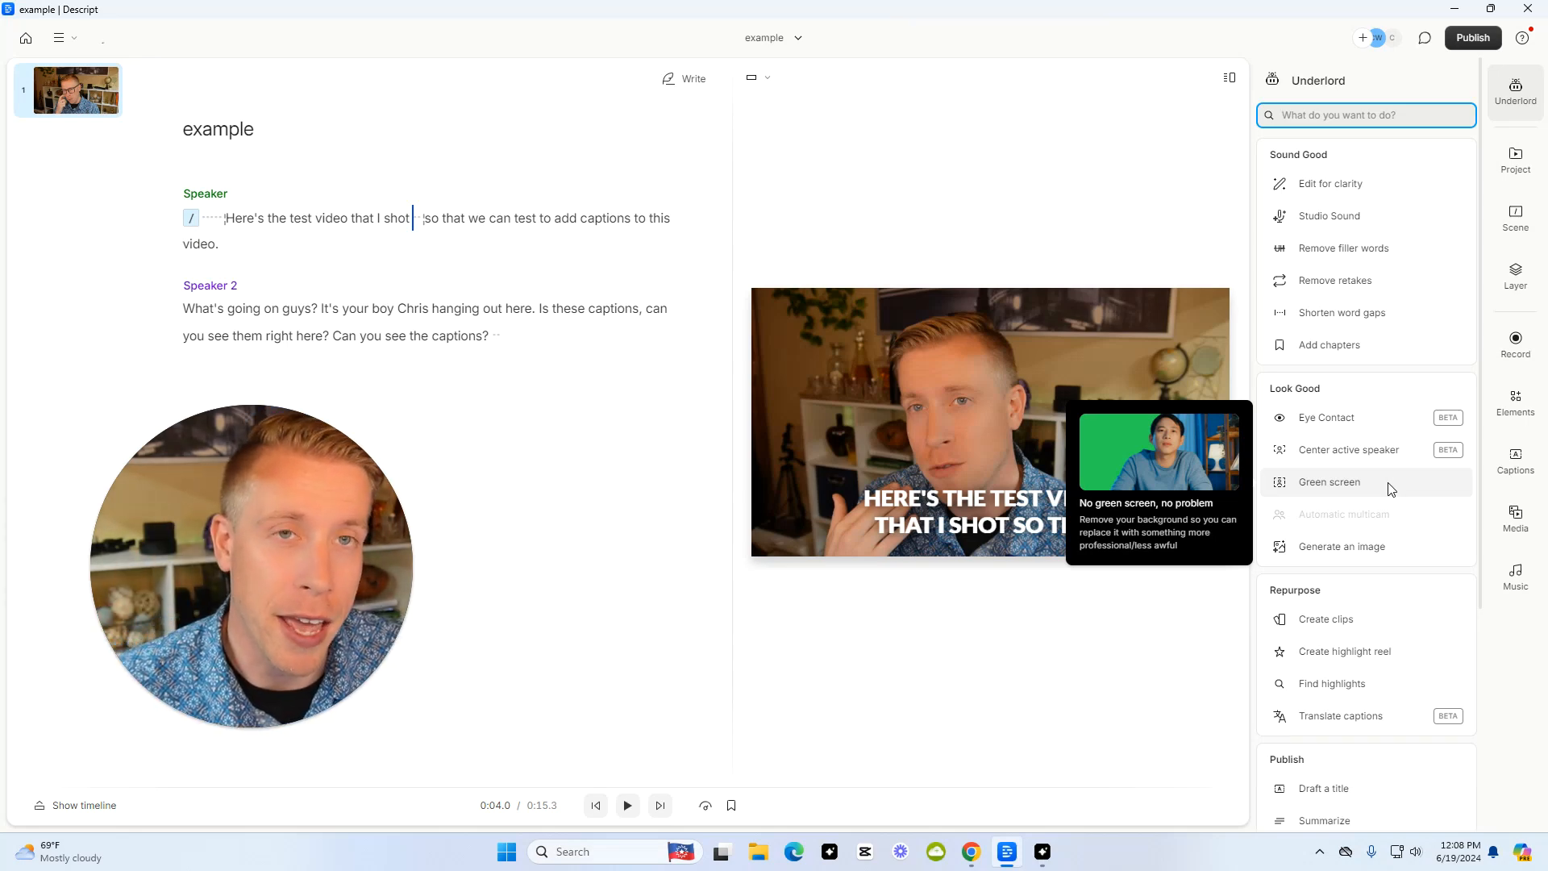
mouse_move(1327, 619)
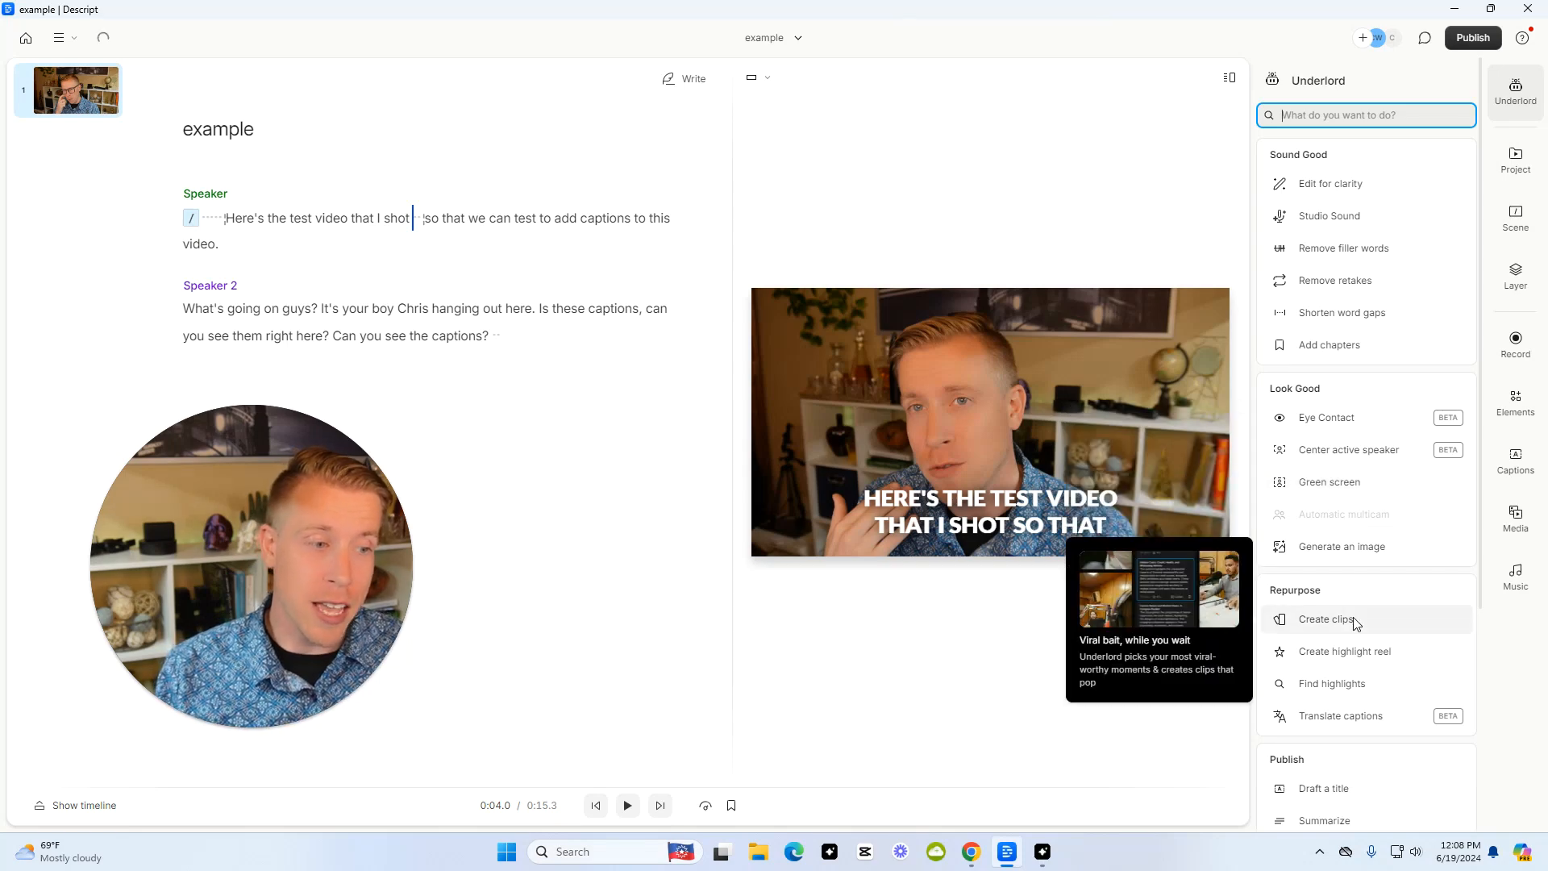
- Generate two short clips with a Minimal layout and keep them as new compositions
click(1324, 619)
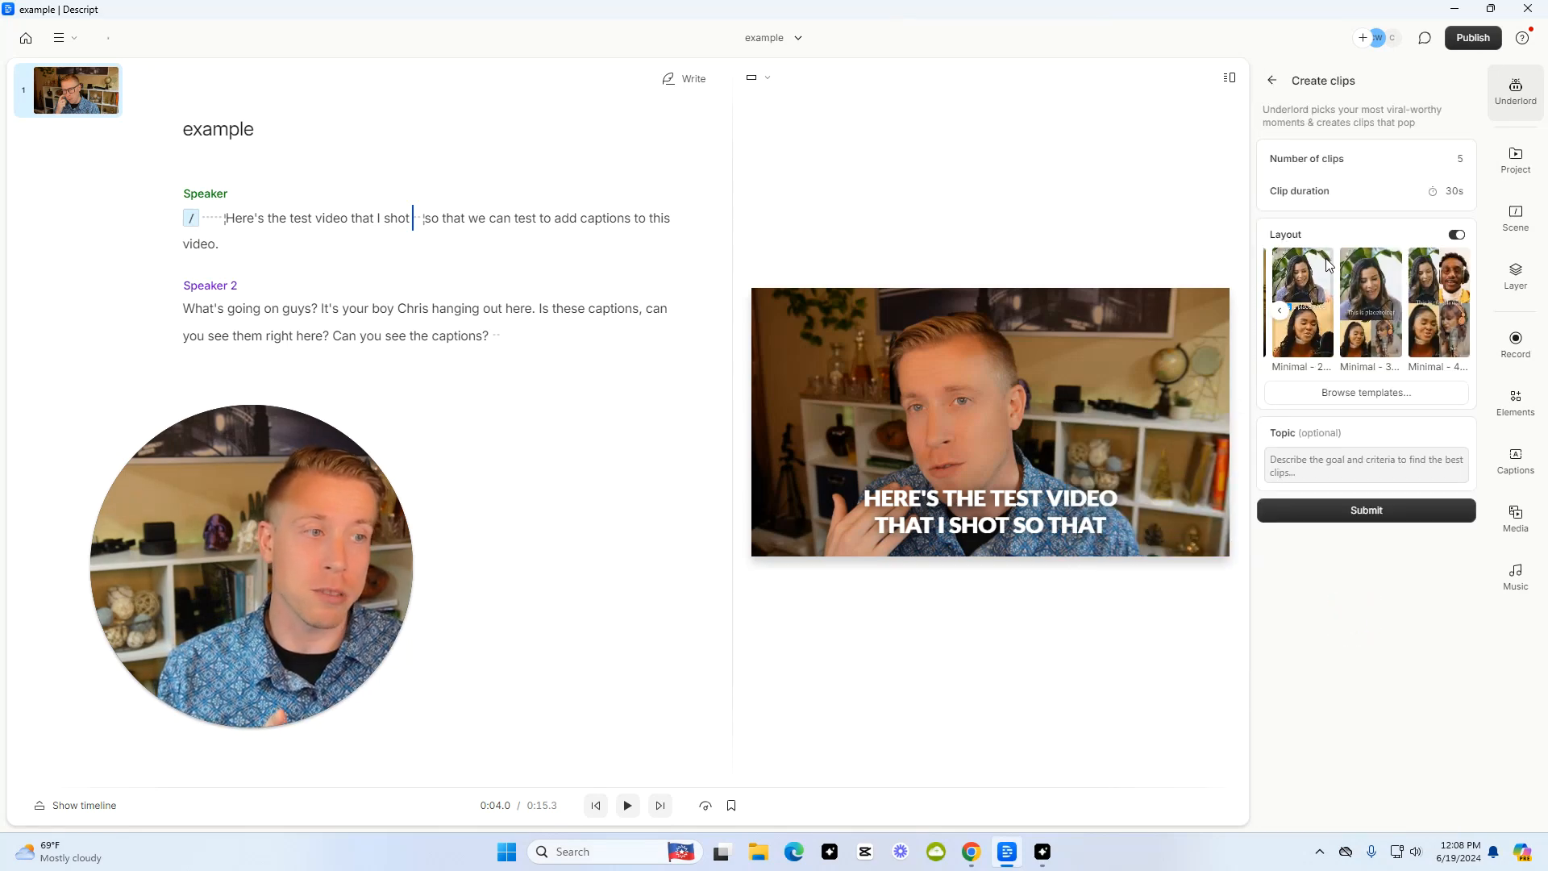
click(1278, 310)
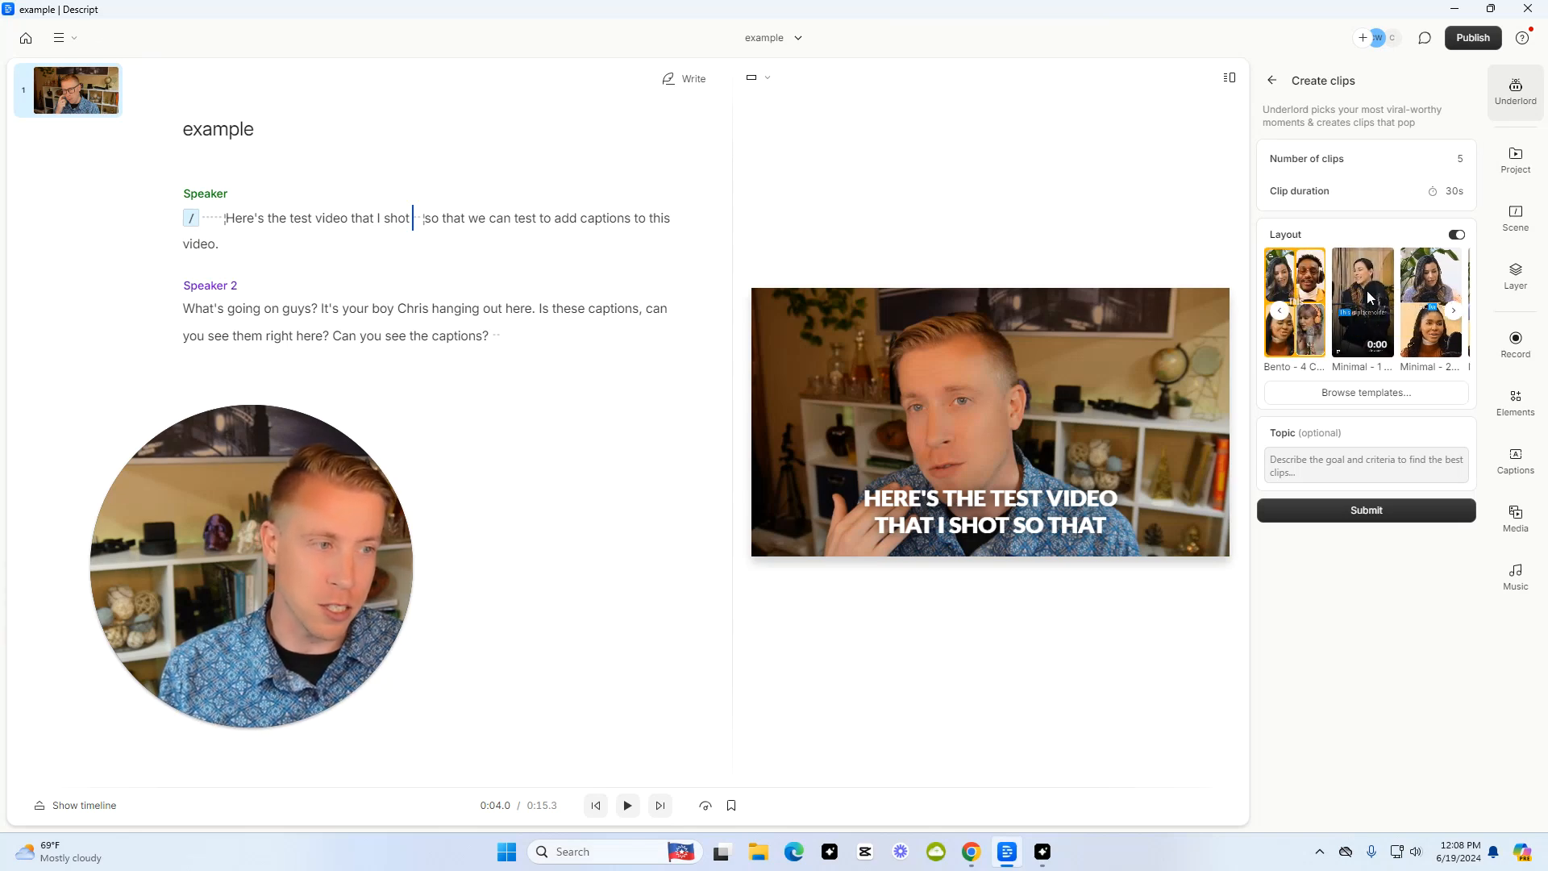
click(1364, 303)
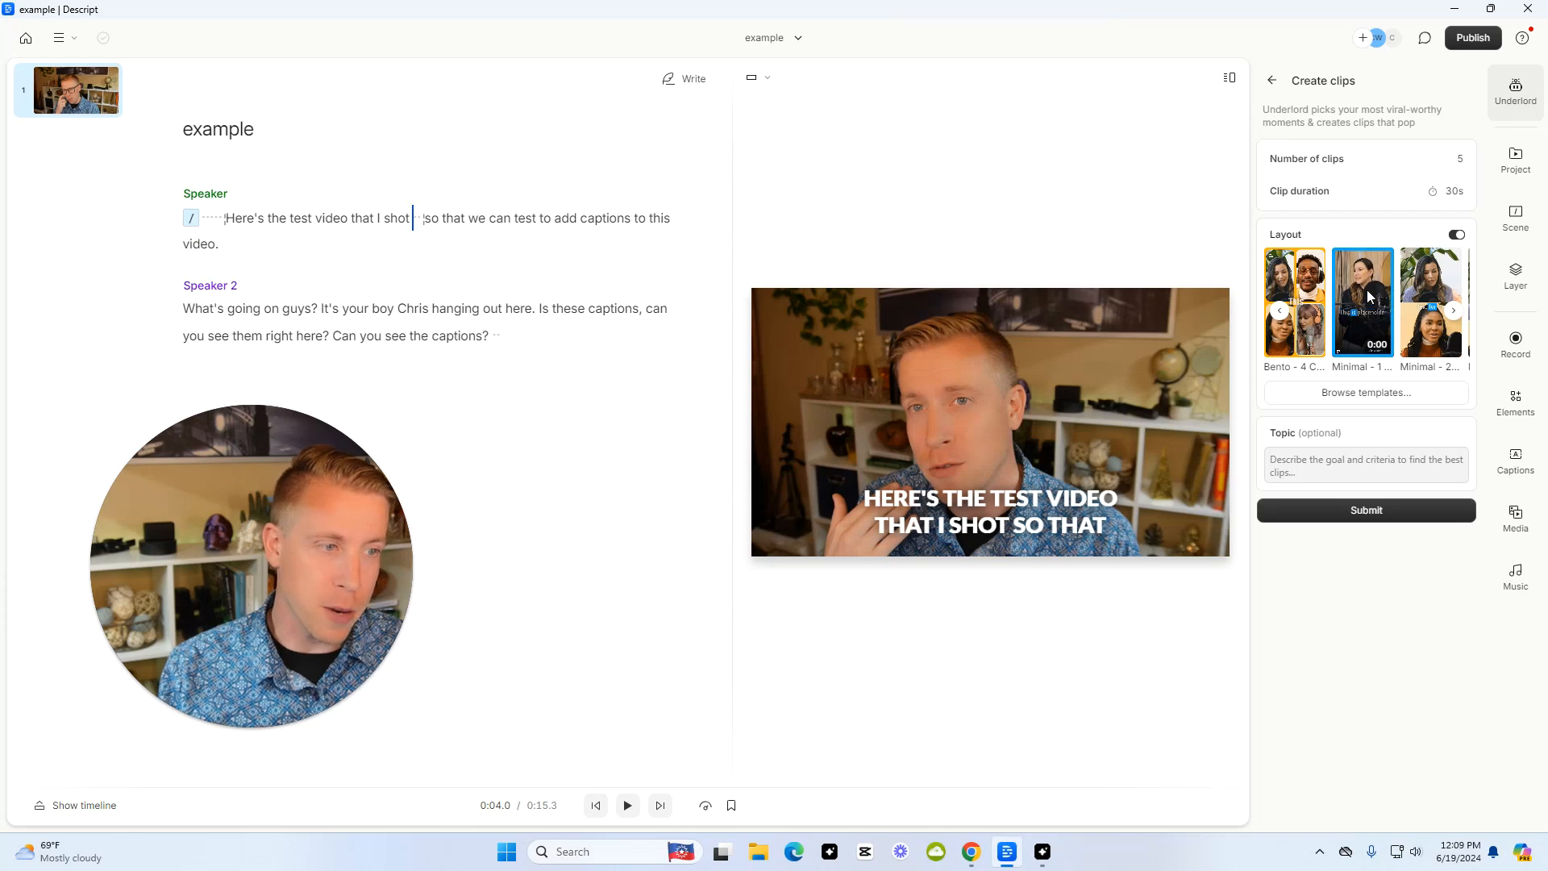
click(1367, 511)
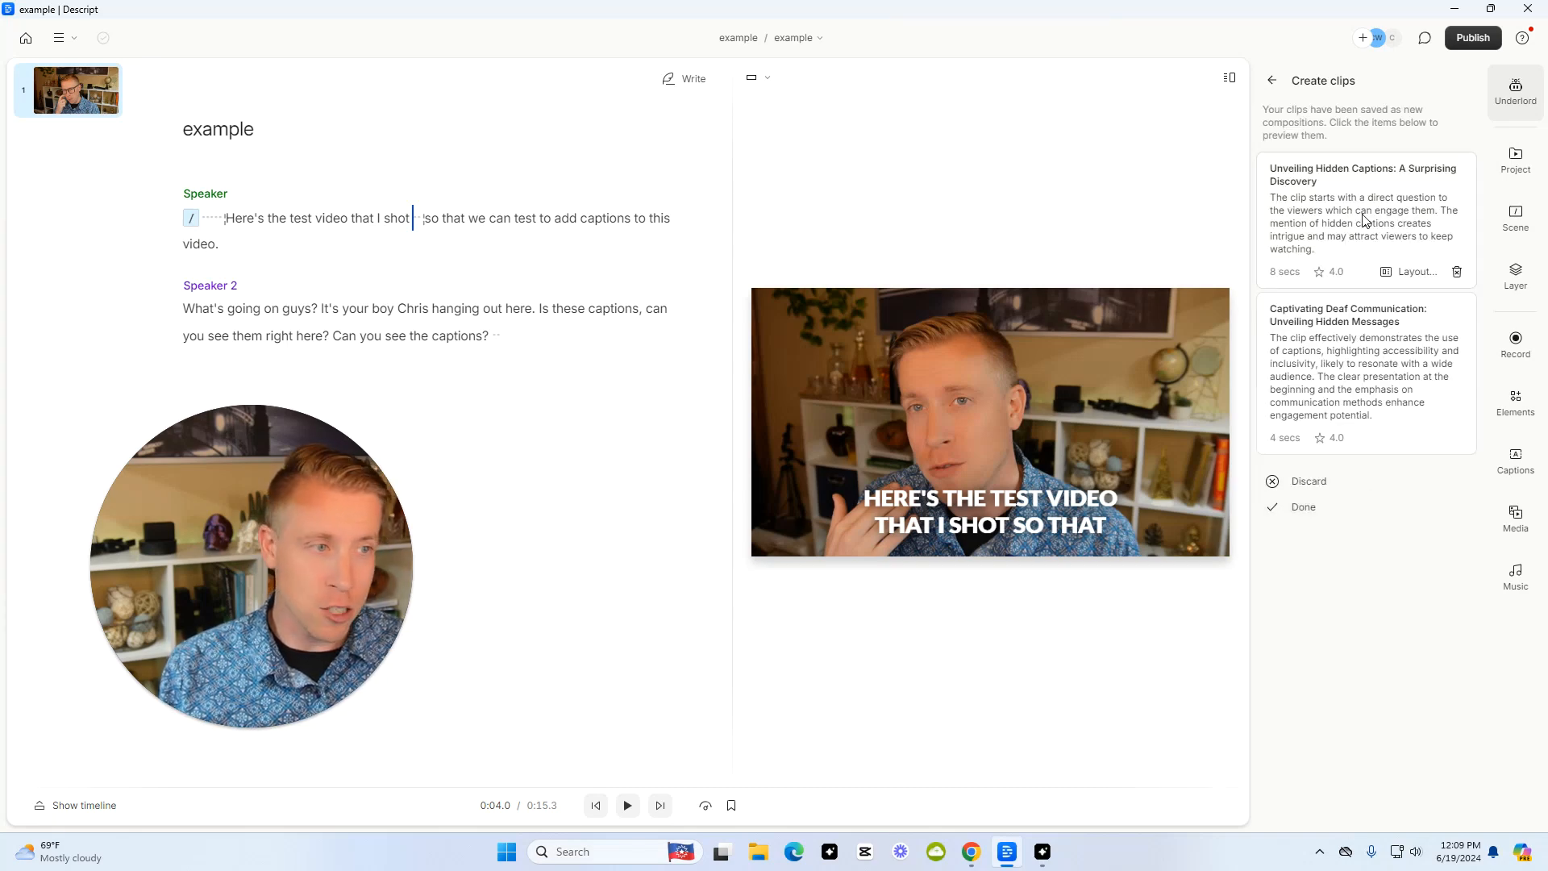
click(1365, 220)
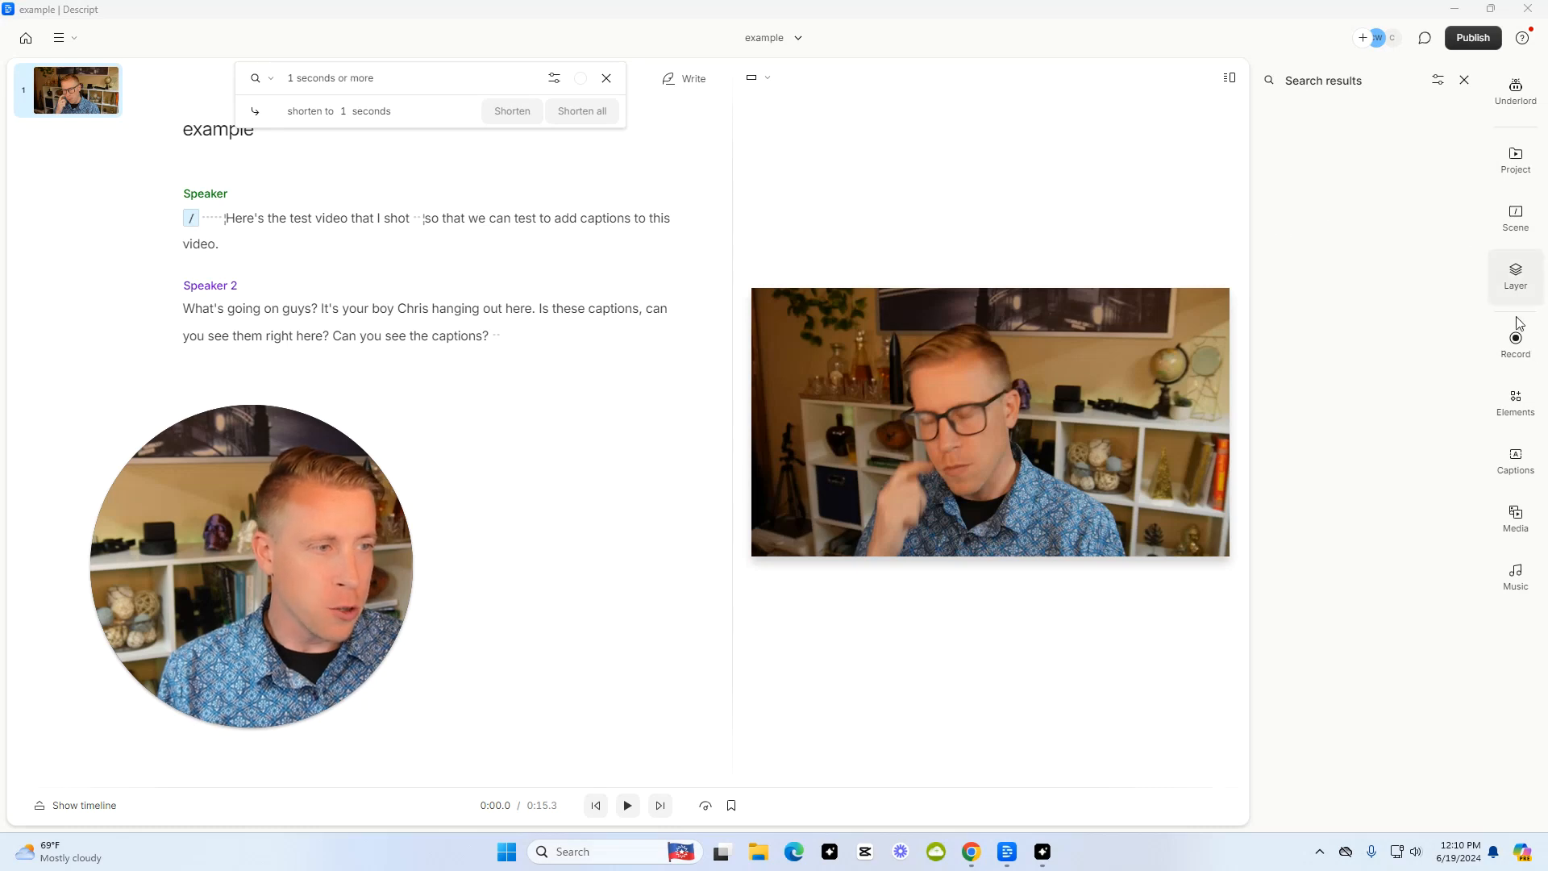
- Switch the right sidebar from Record to the Elements library of shapes, waveforms and overlays
click(1516, 339)
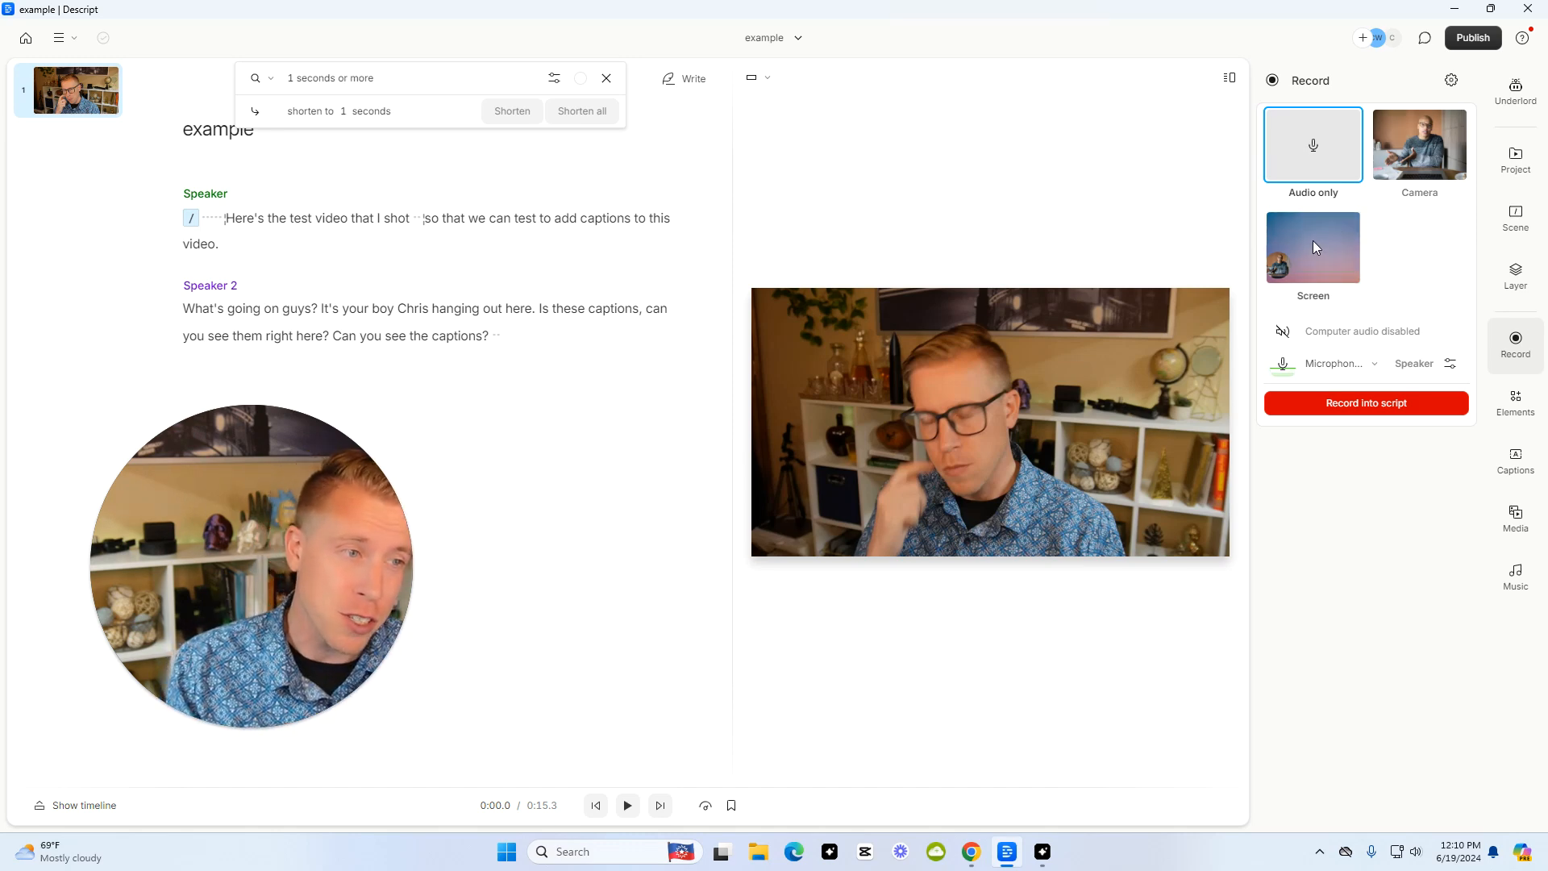
click(1514, 404)
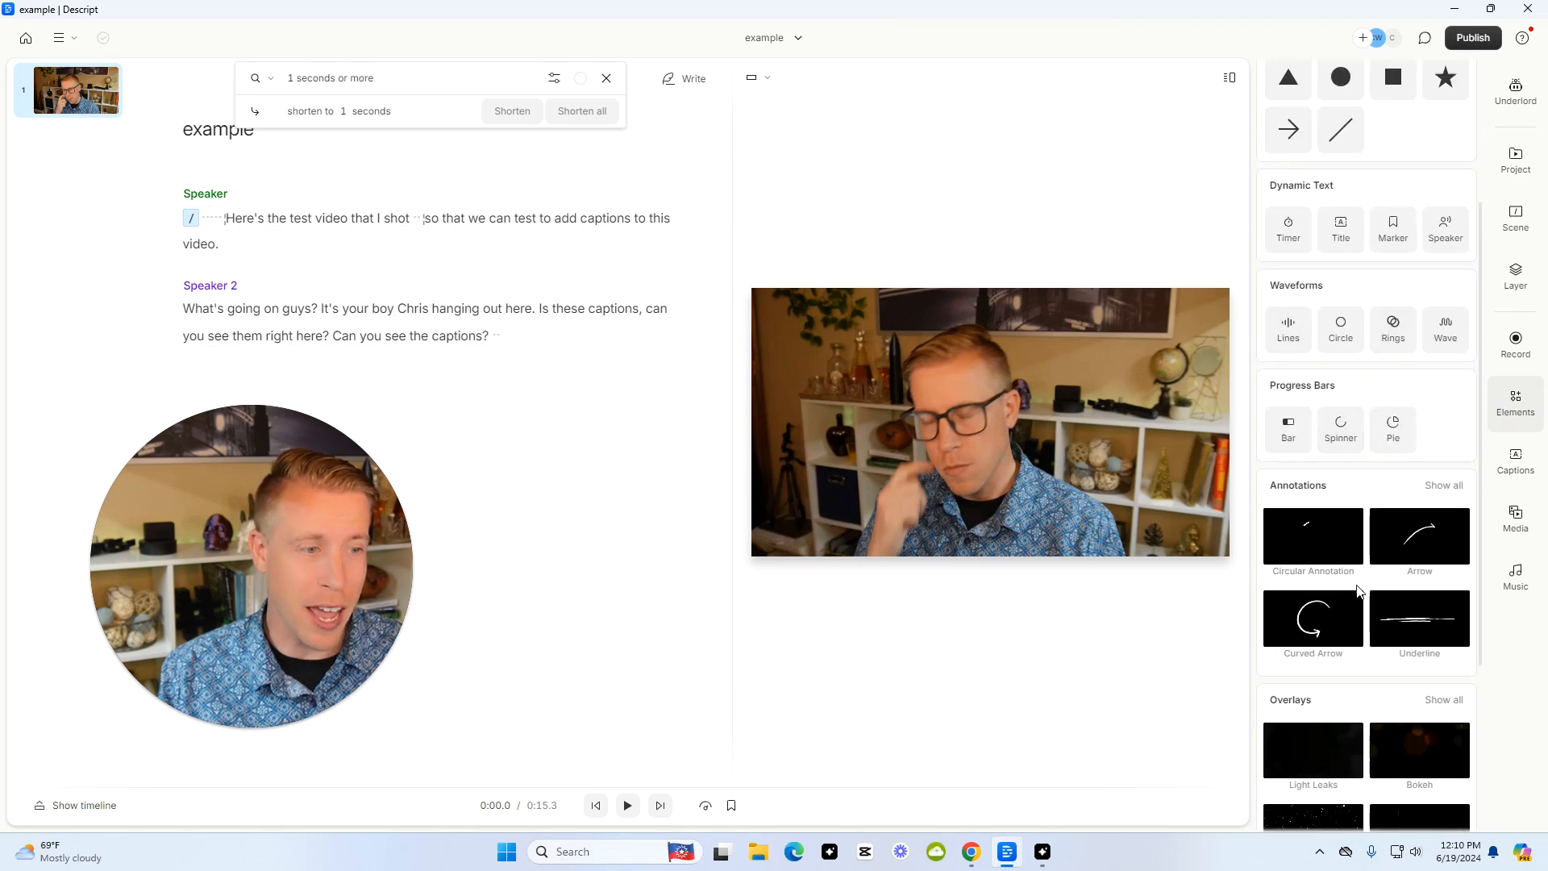
- Reapply the Bold: Yellow highlight caption style, bringing up the stock media library
scroll(down, 3)
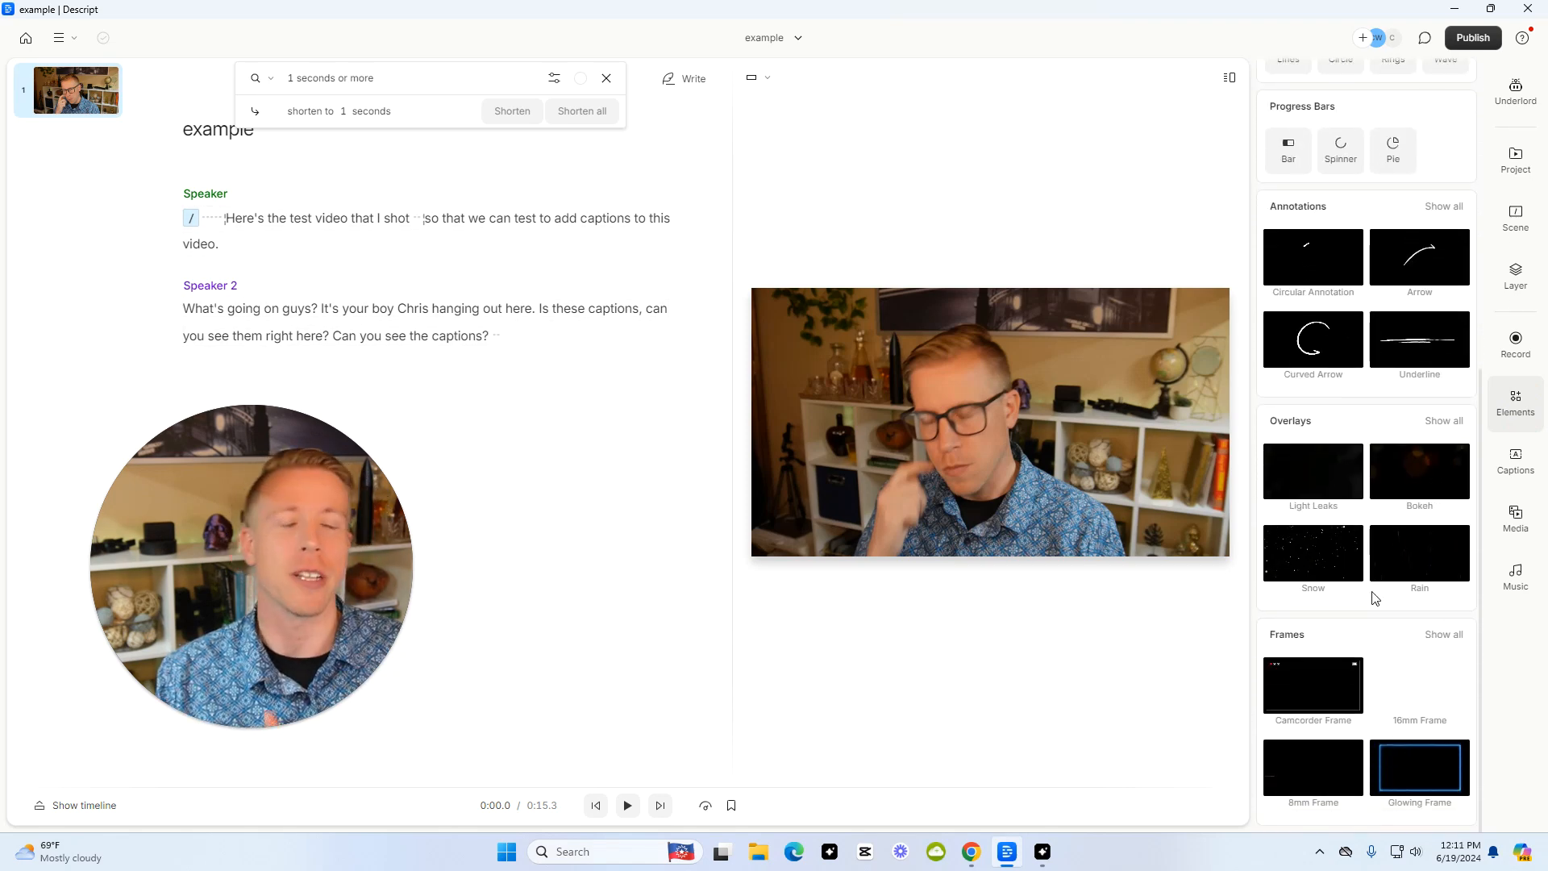
click(1514, 460)
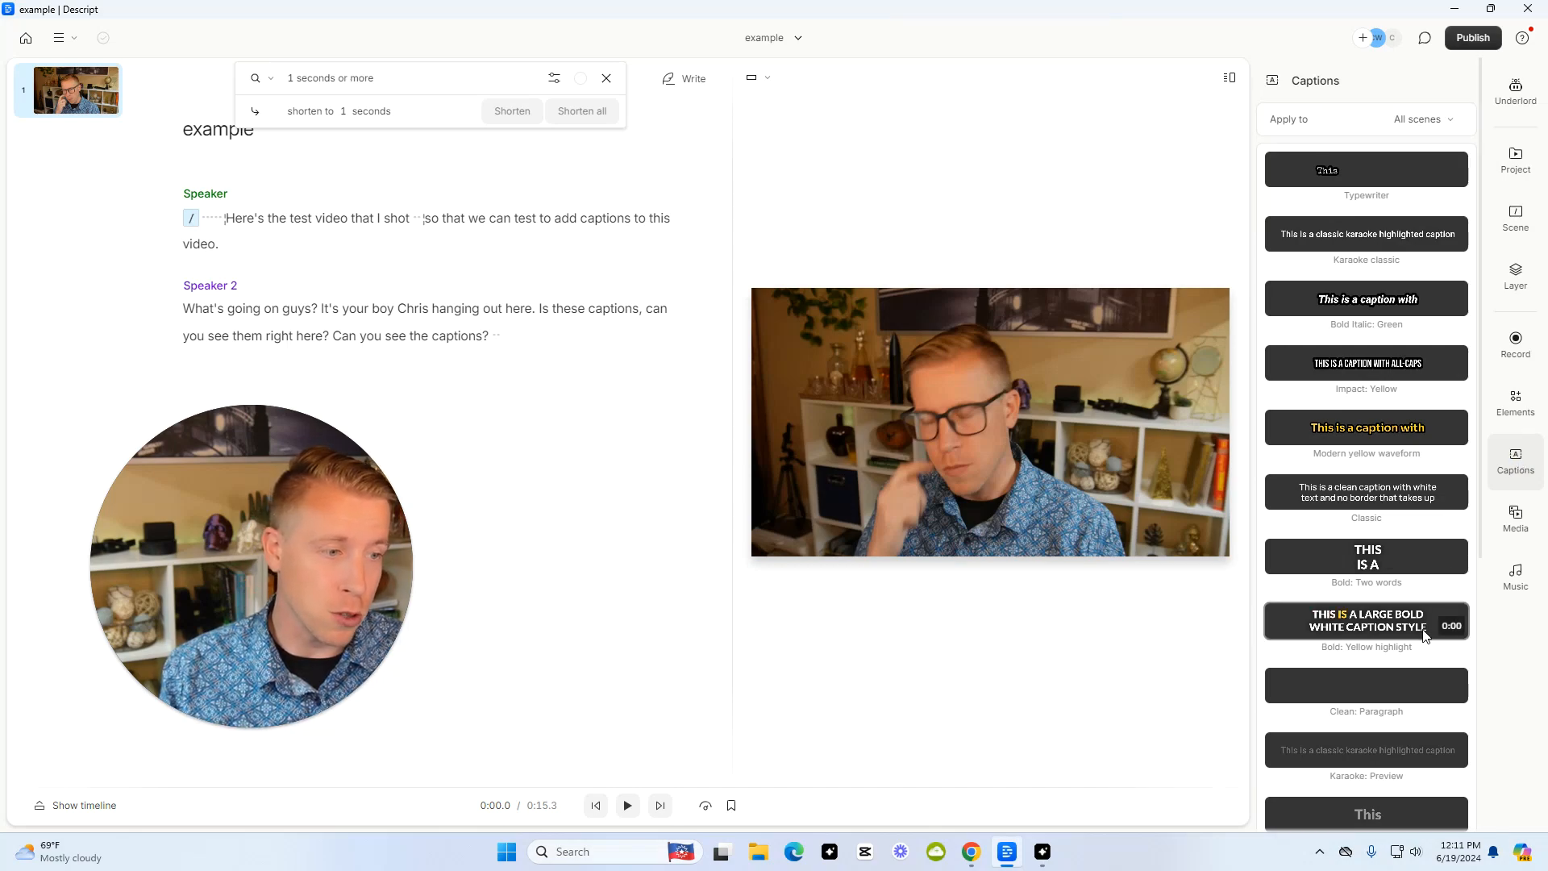
click(1516, 518)
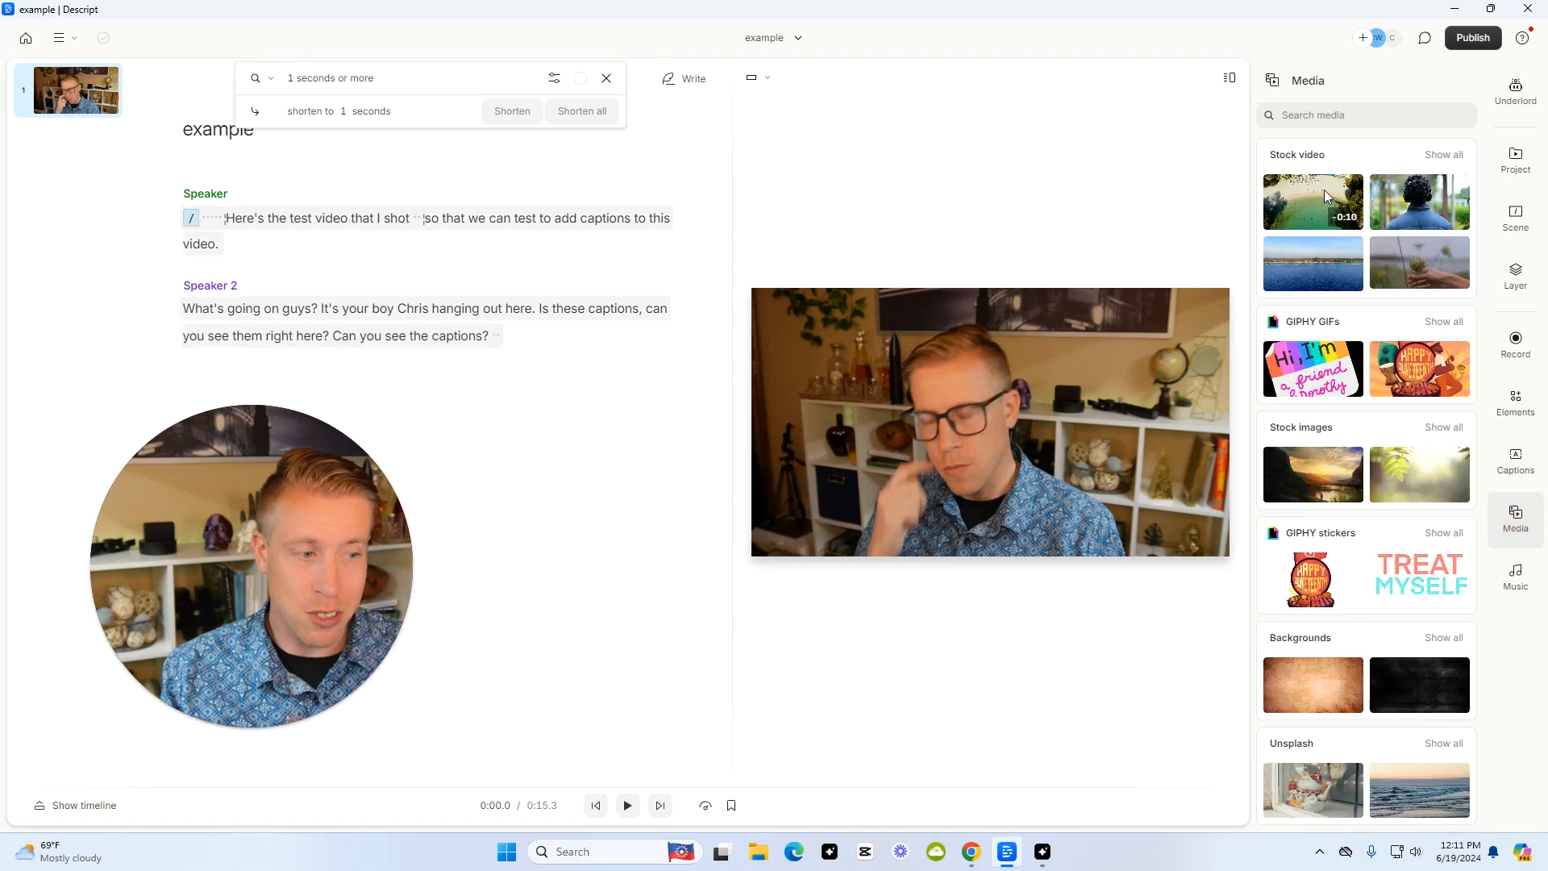